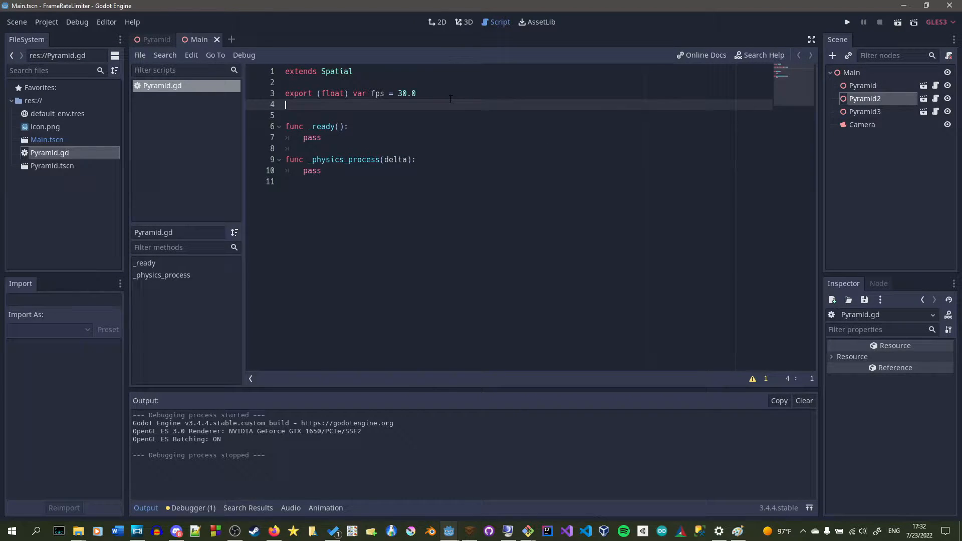
Run and close the scene, then declare interval and intervalMax, both set to 0.0
click(846, 22)
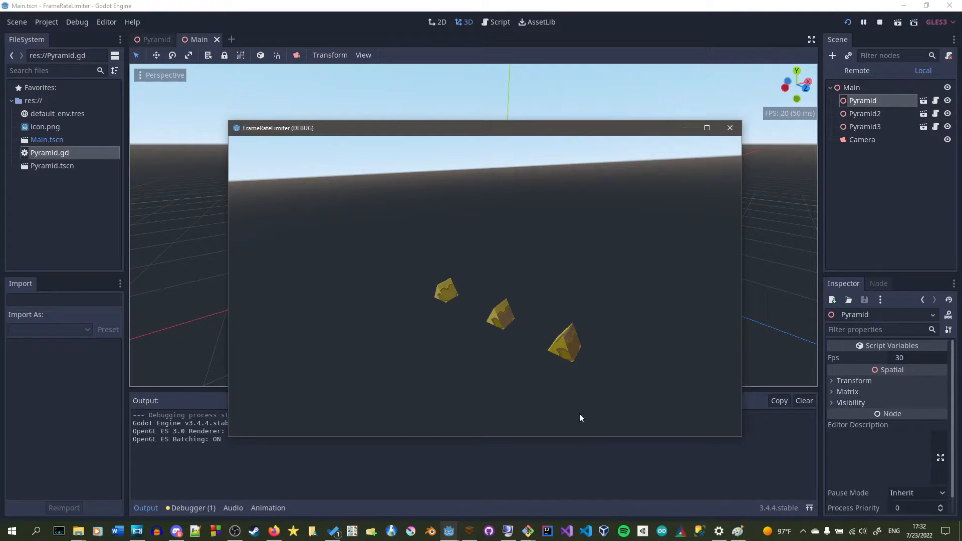
mouse_move(425, 233)
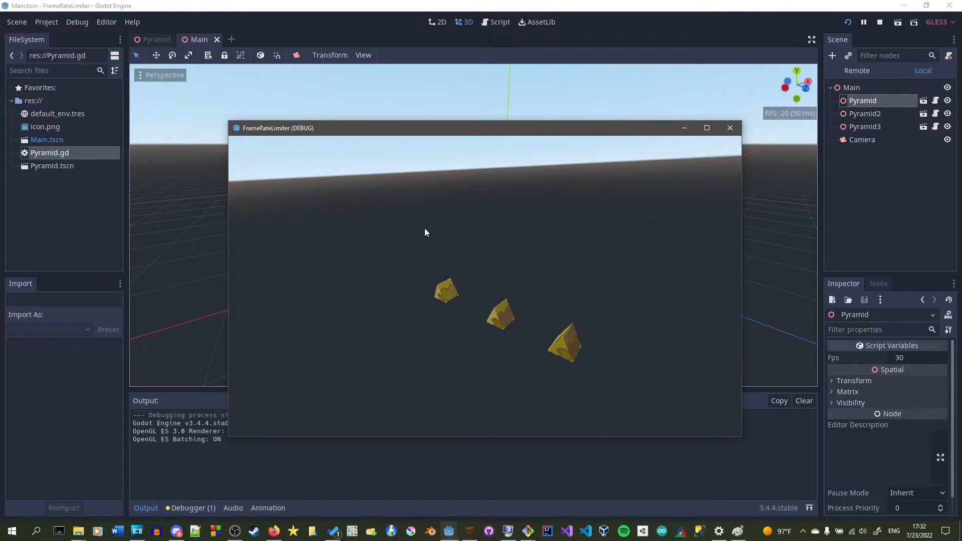
mouse_move(742, 123)
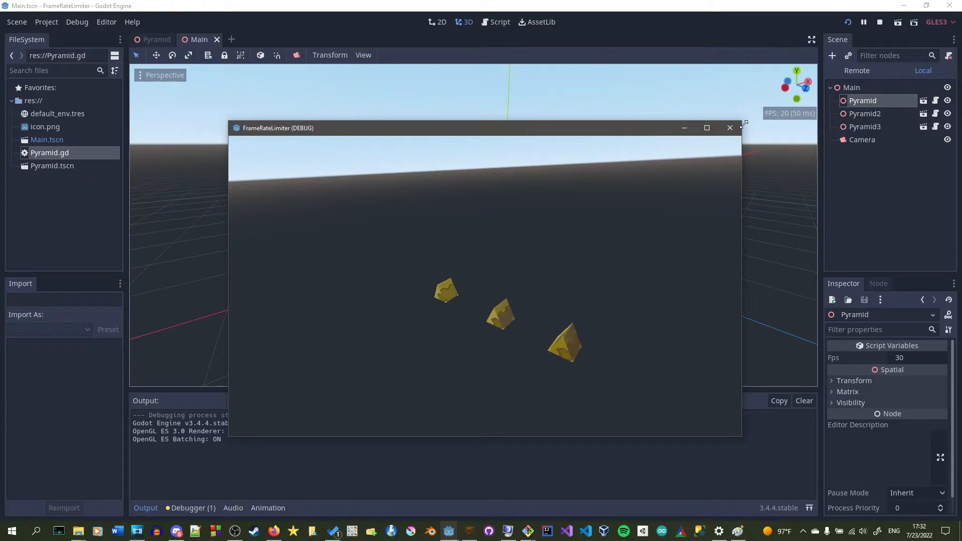
click(730, 128)
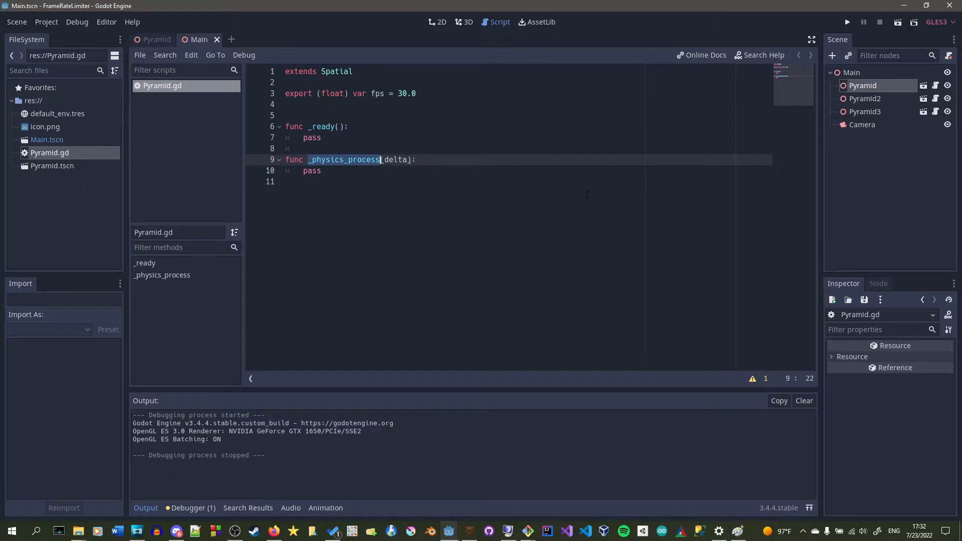
click(285, 105)
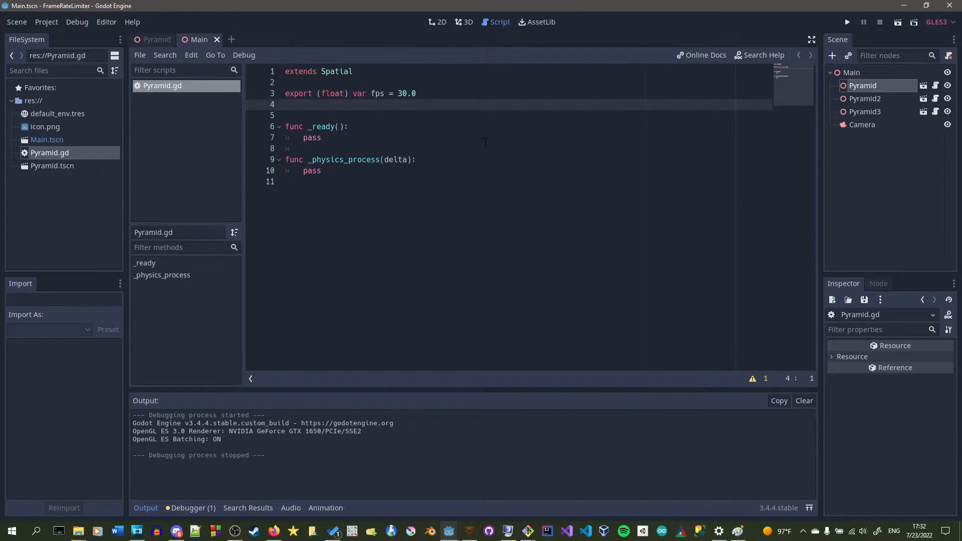
text(var interval := 0.0)
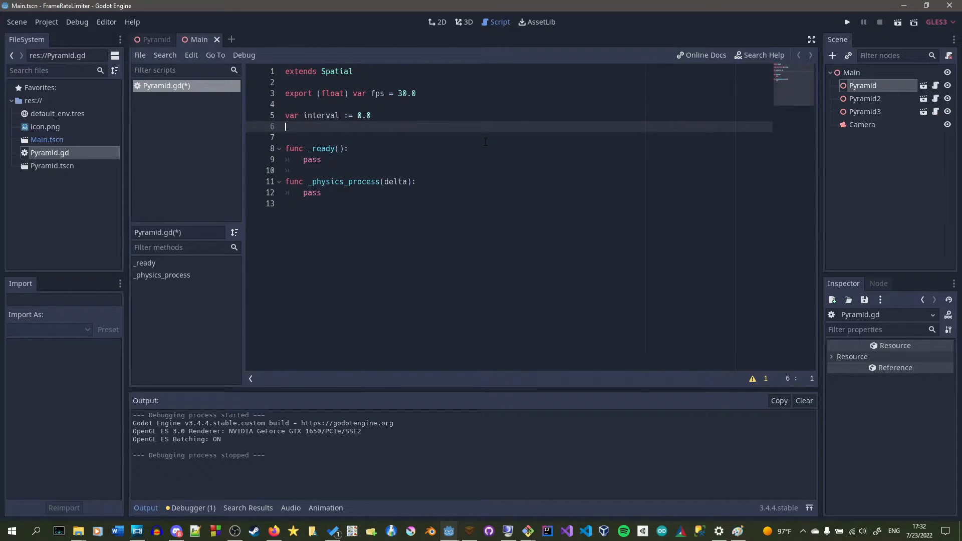
text(var intervalMax)
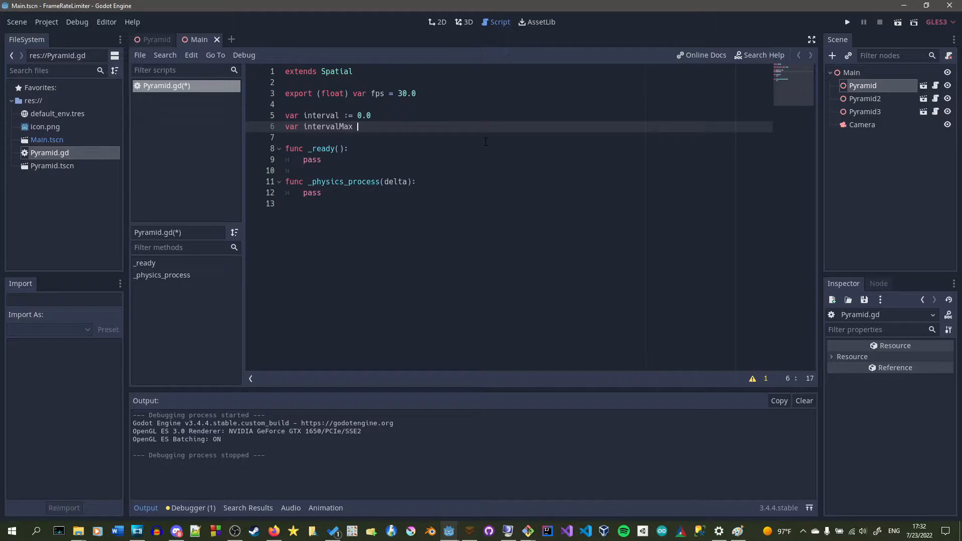
text(:= 0.0)
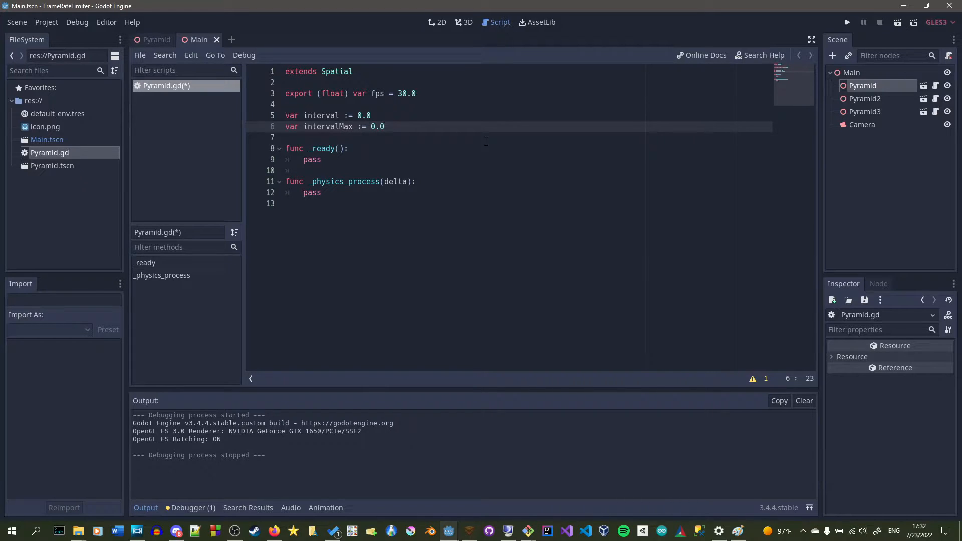
click(350, 149)
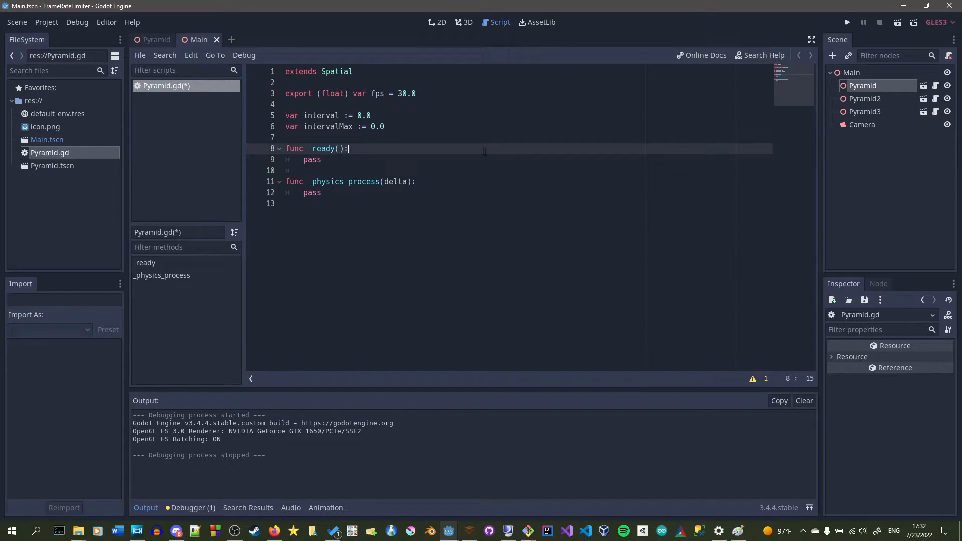
click(326, 115)
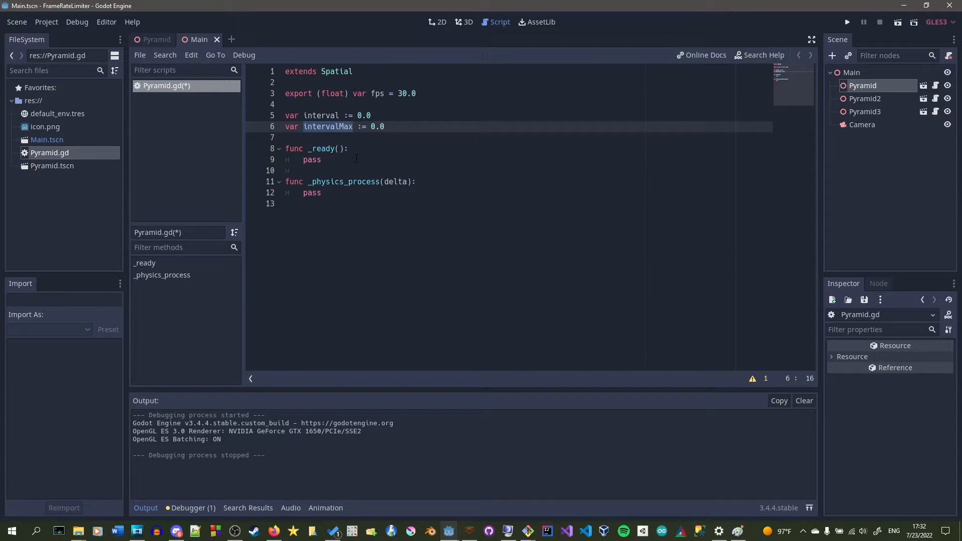
Set intervalMax = 1.0 / fps in _ready and reset interval at intervalMax in _physics_process
click(465, 159)
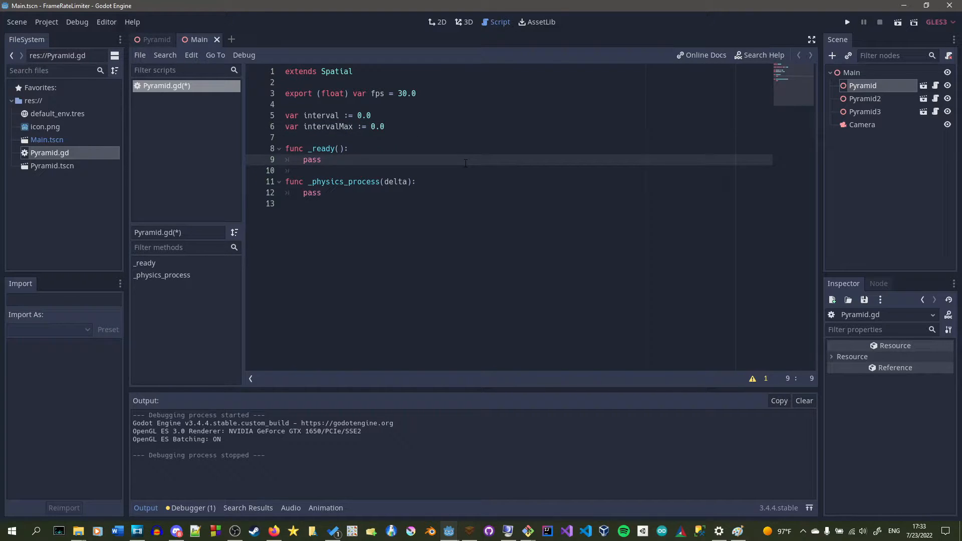
text(intervalMax =)
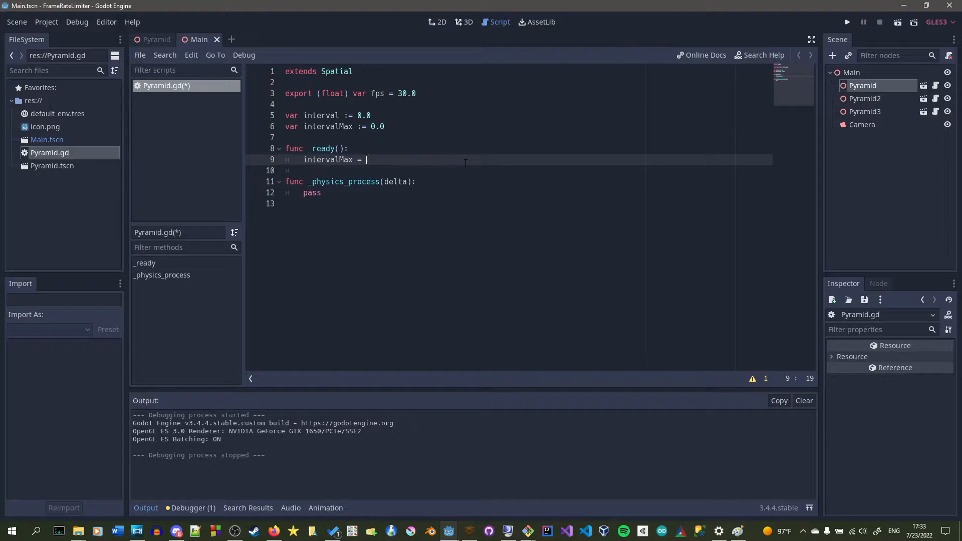
text(1.0 / f)
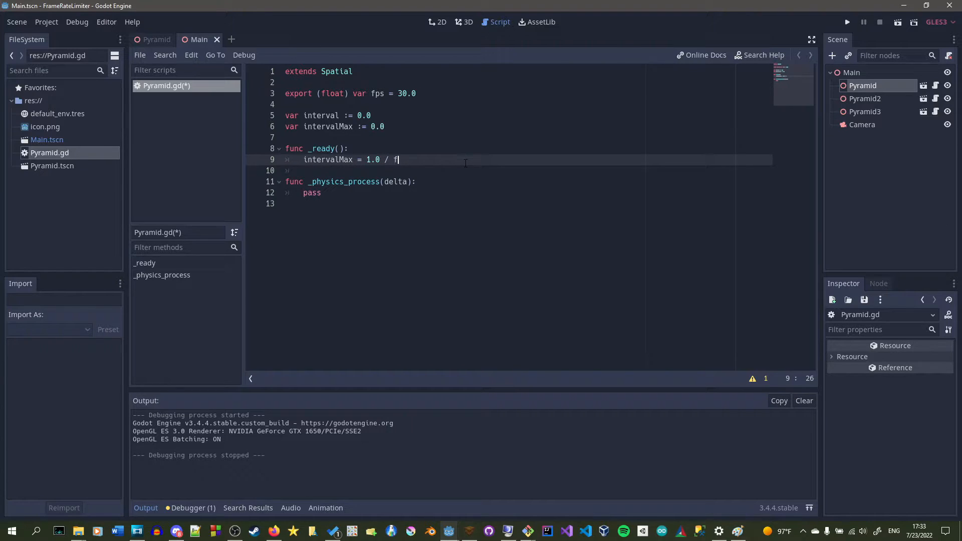
text(ps)
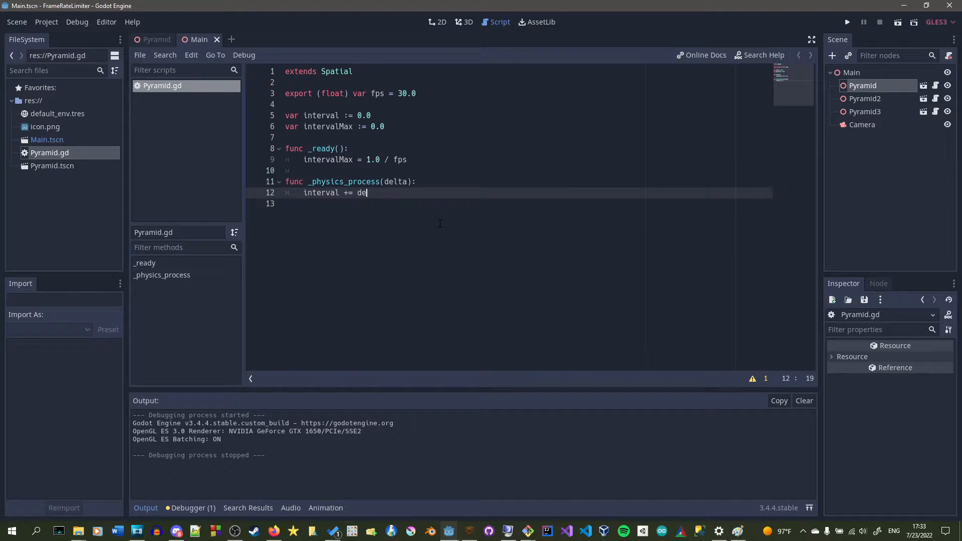
text(lta)
click(528, 203)
text(if)
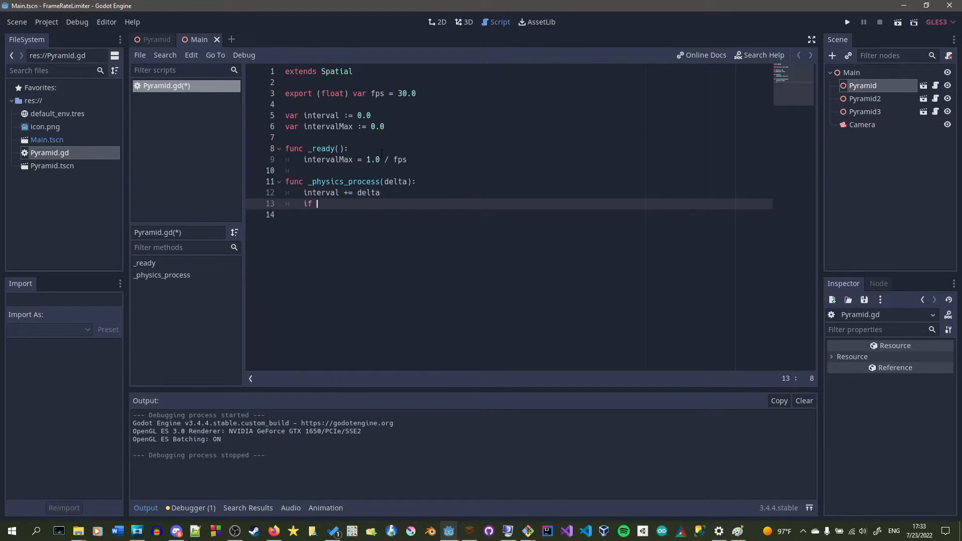
text(interval >= intervalMax:)
click(525, 214)
text(interval = 0.0)
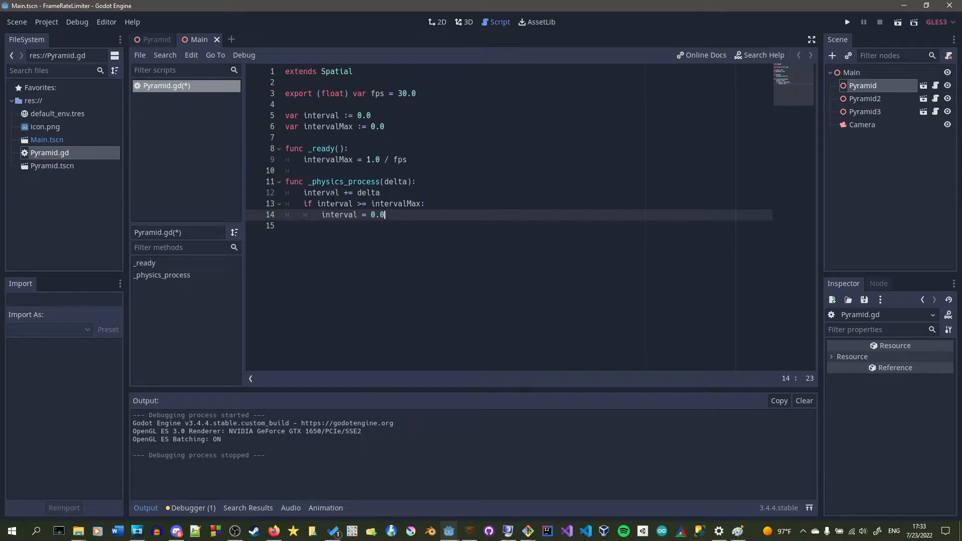
double_click(397, 203)
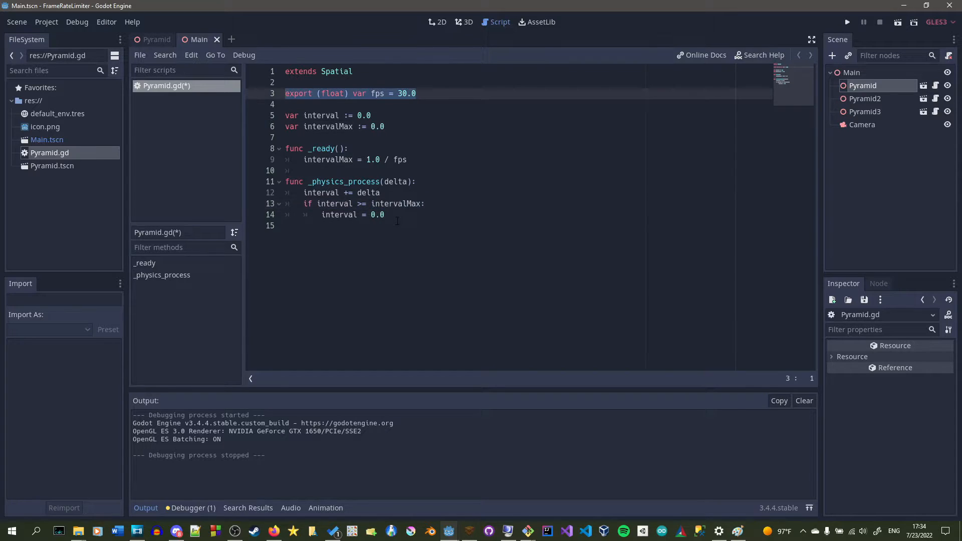
click(477, 203)
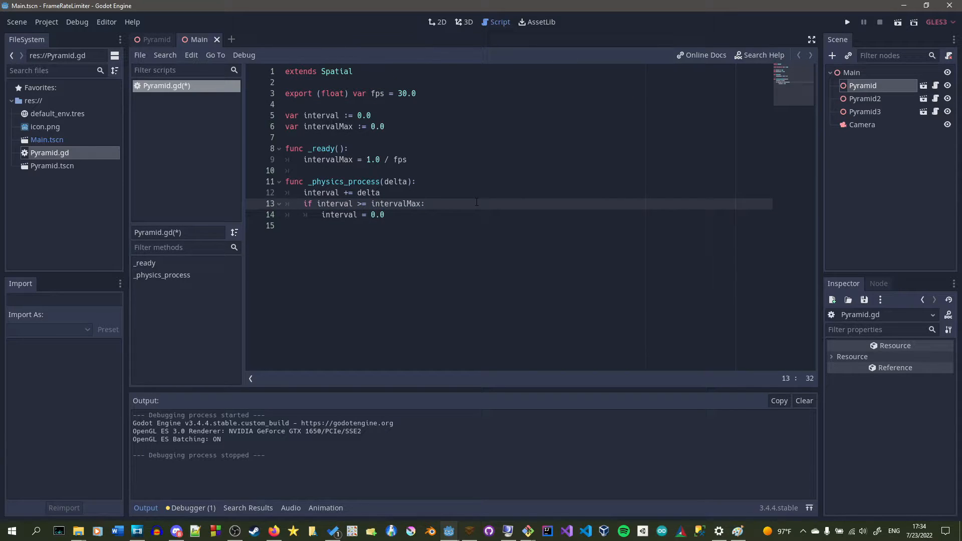
click(405, 93)
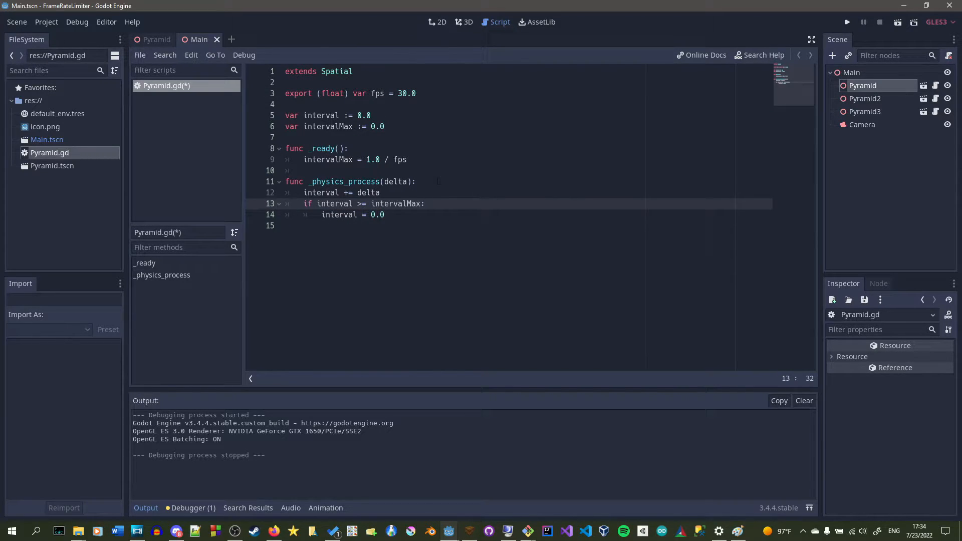
mouse_move(488, 132)
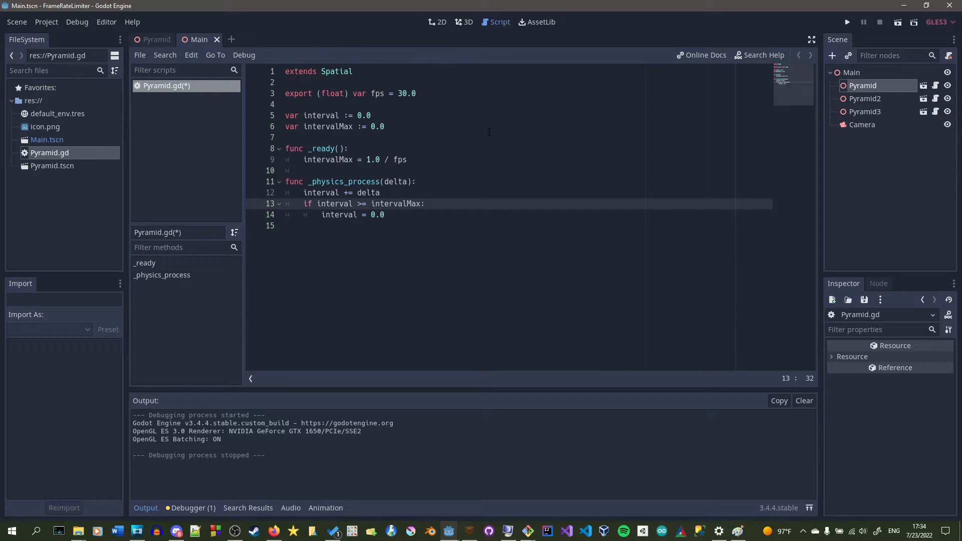
click(385, 126)
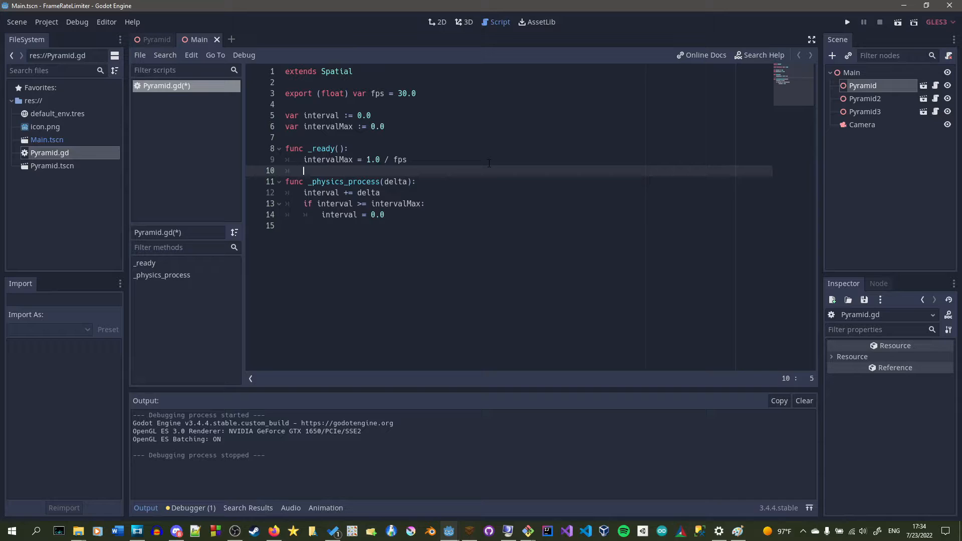
click(406, 160)
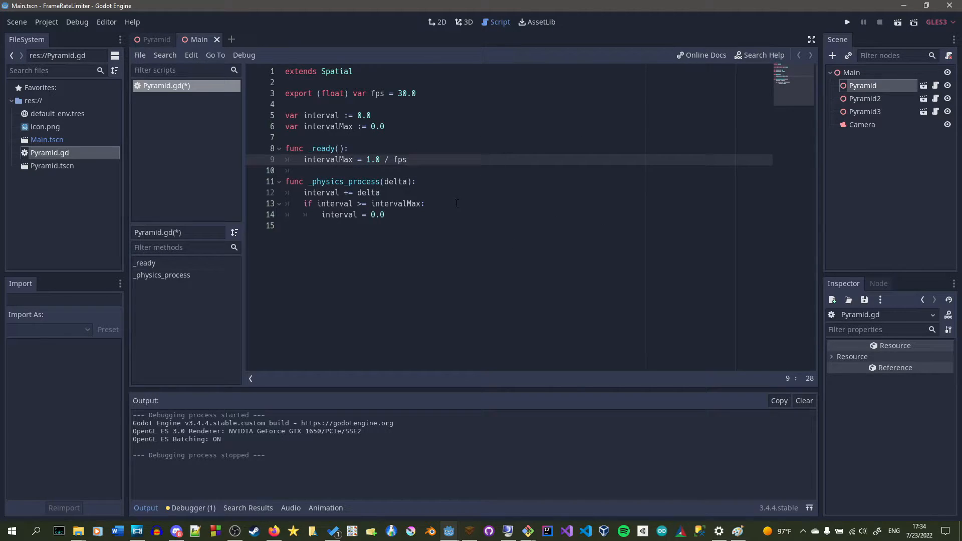
mouse_move(707, 202)
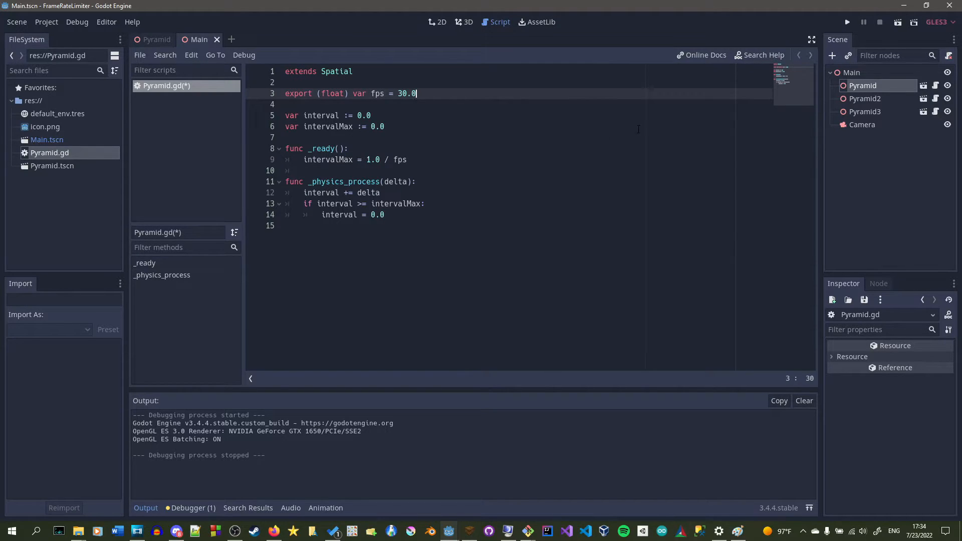
mouse_move(498, 178)
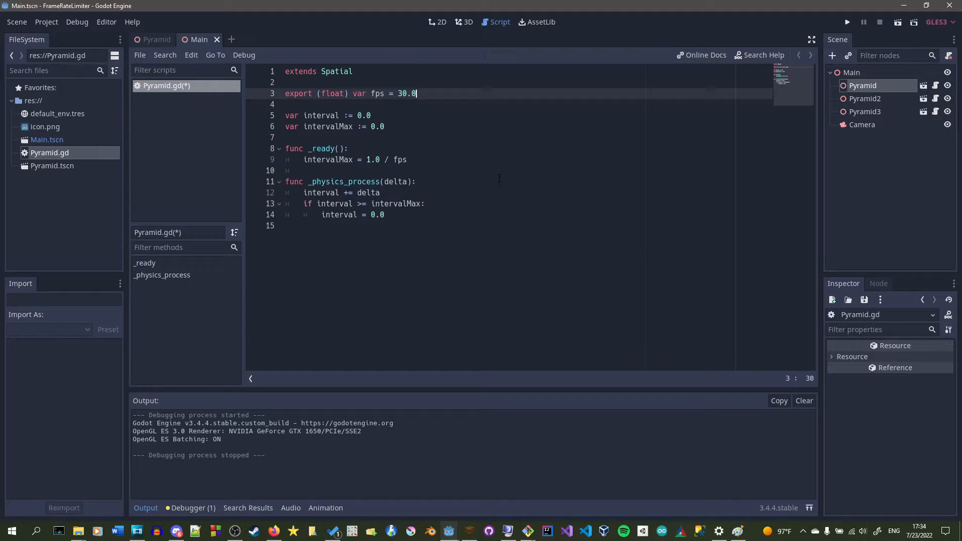
Export float variables radius = 1.5 and rotationSpeed := 3.5 after the speed export
text(export (float) var speed = 2.5)
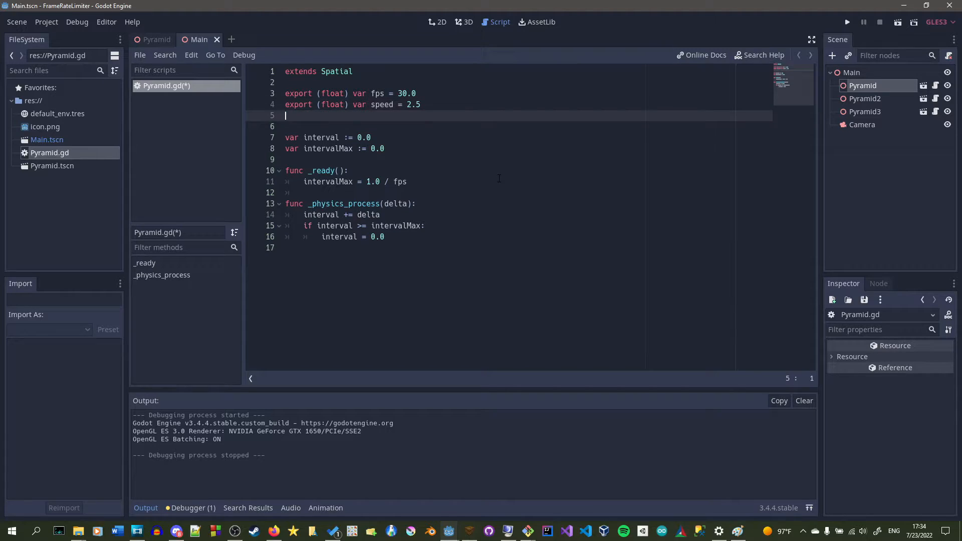
text(export (float) var radius =)
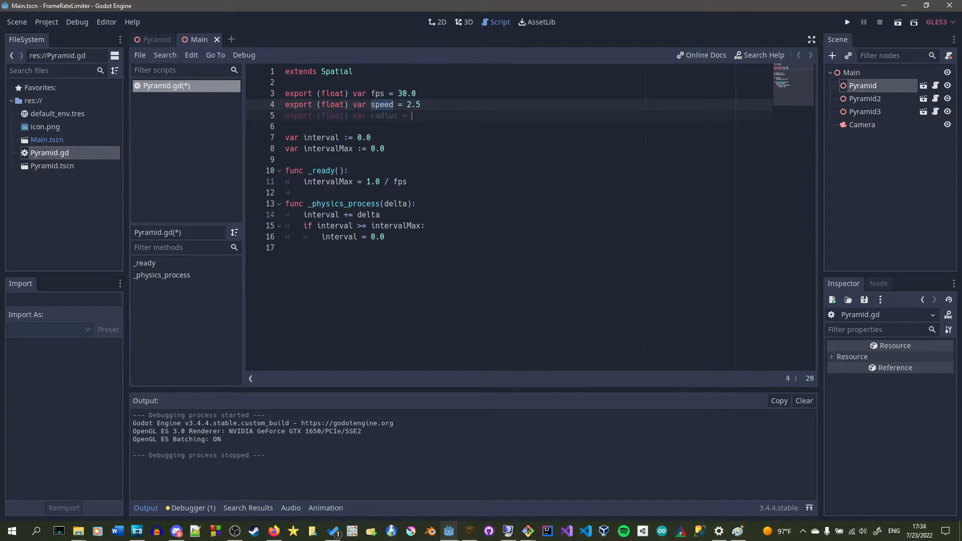
text(1.5)
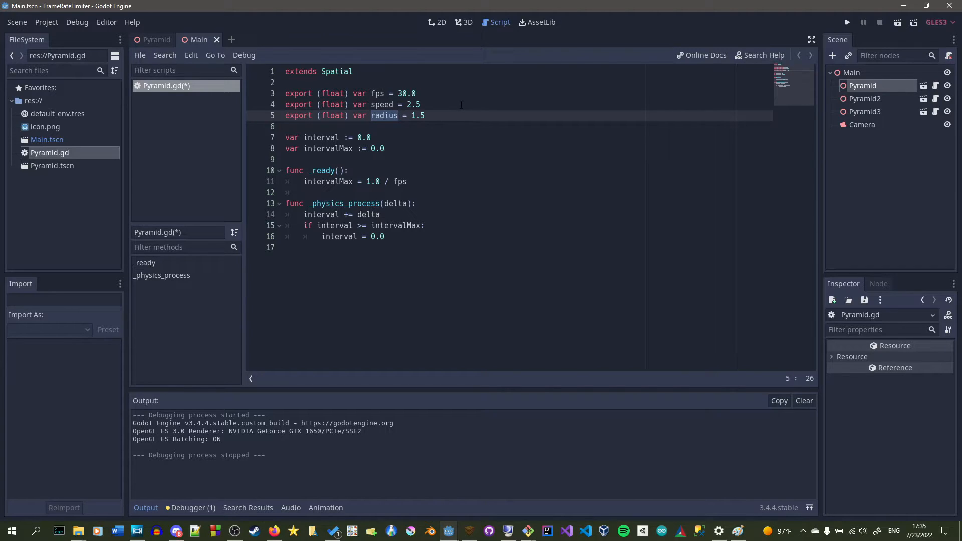
click(426, 116)
text(export (float) var )
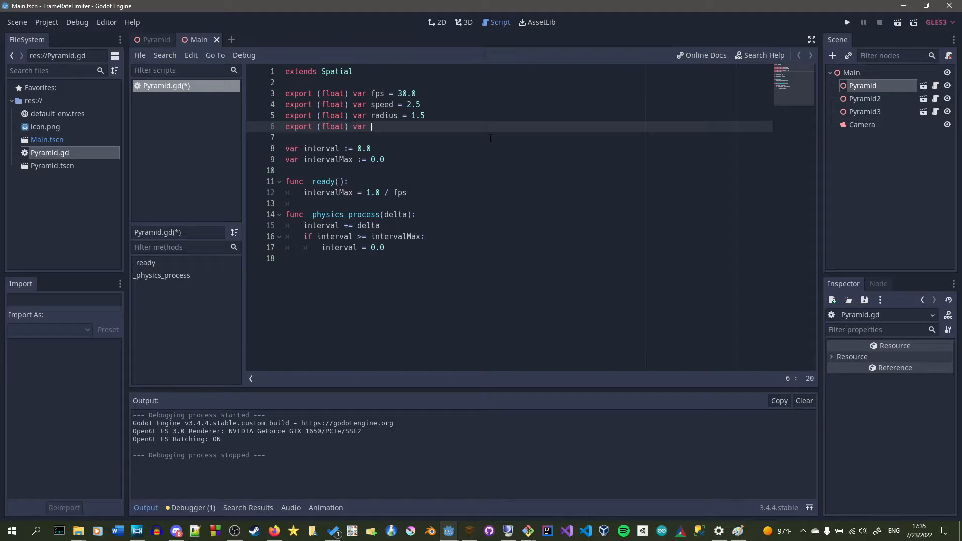
text(rotation)
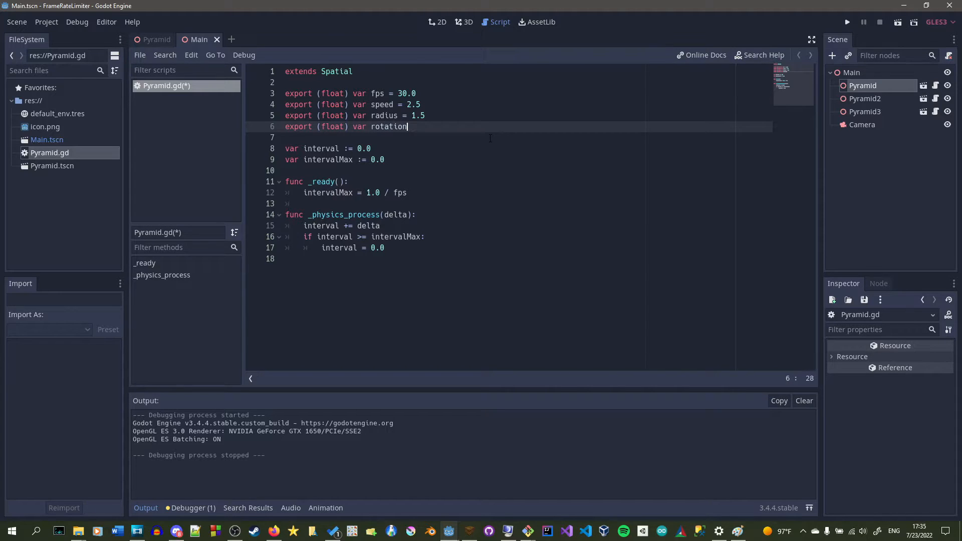
text(Speed :)
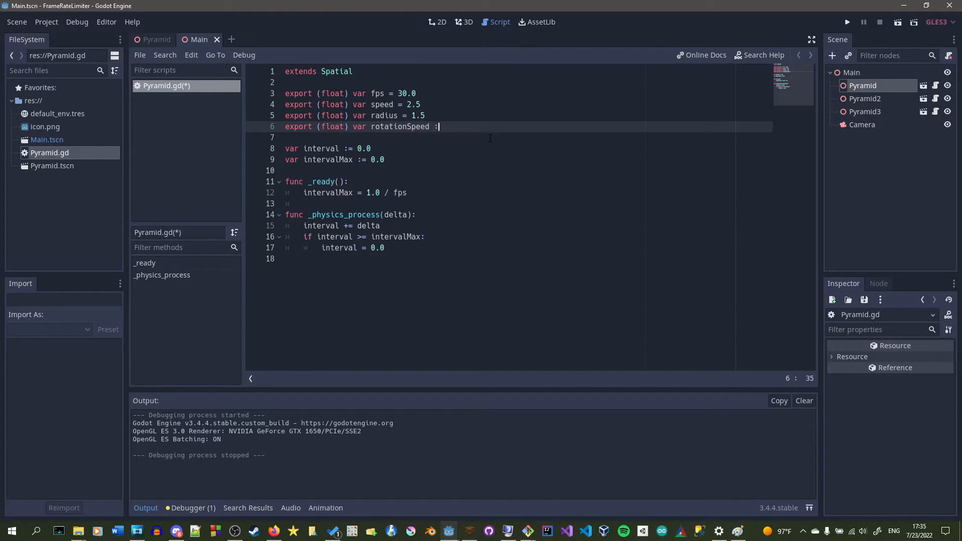
text(=)
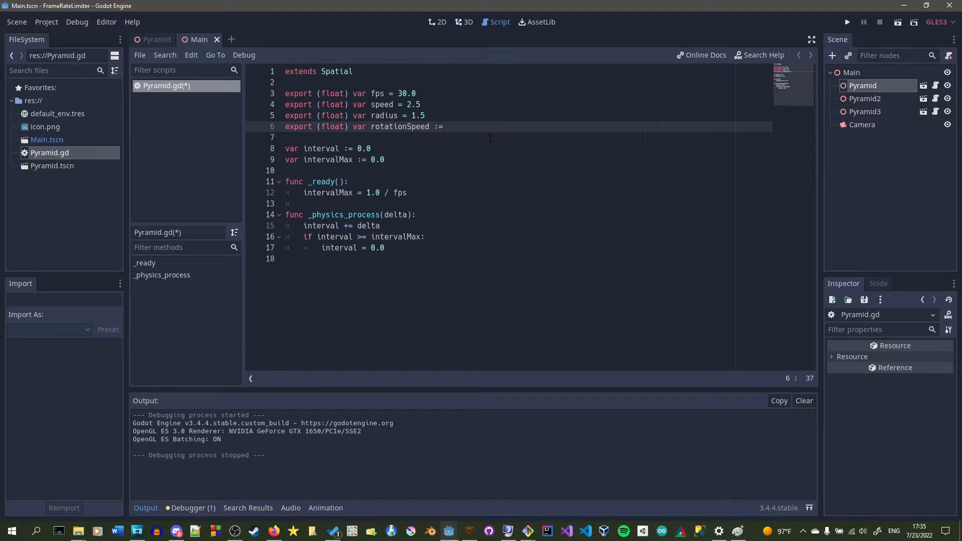
text(3.5)
text(var a)
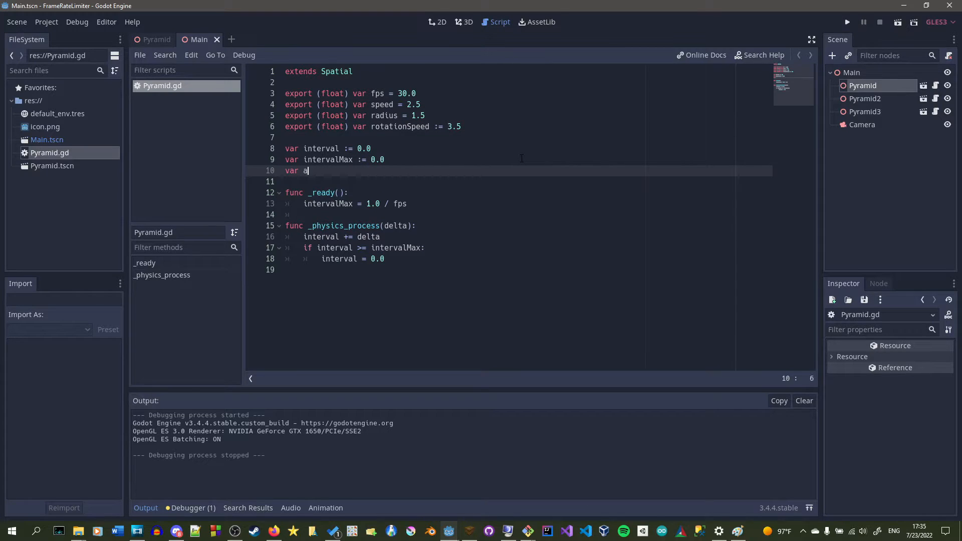
Declare add := 0.0 and write add += interval * speed inside the if block
text(dd := 0.0)
text(add +=)
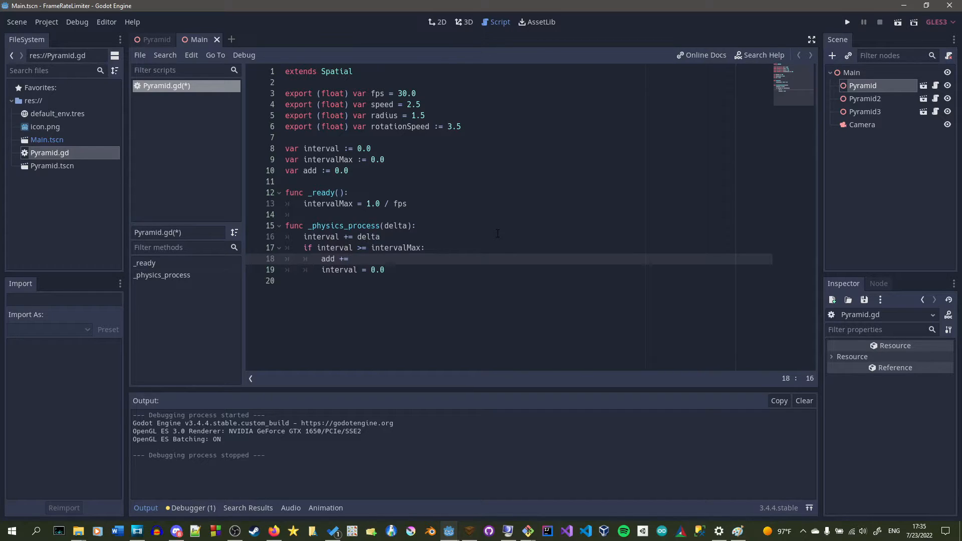
text(interval *)
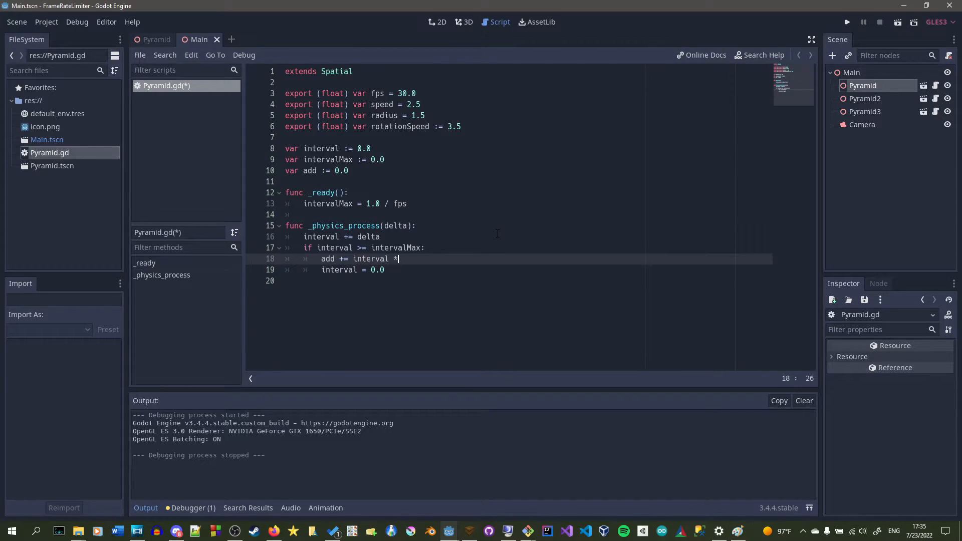
text(speed)
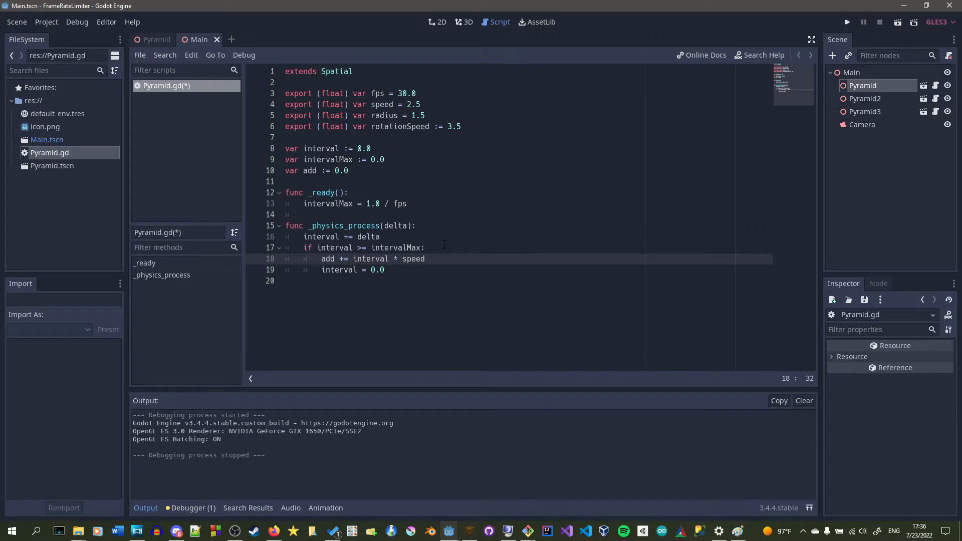
double_click(369, 258)
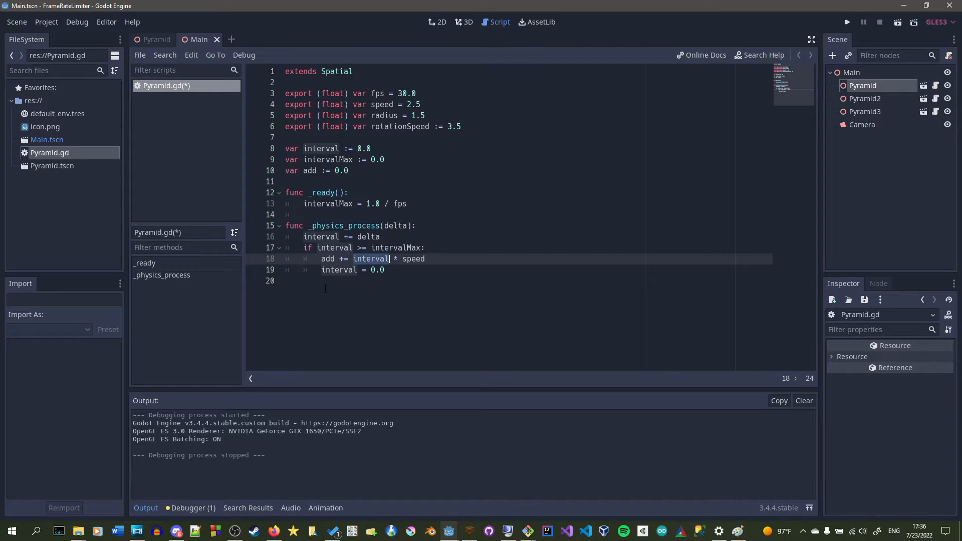
click(421, 259)
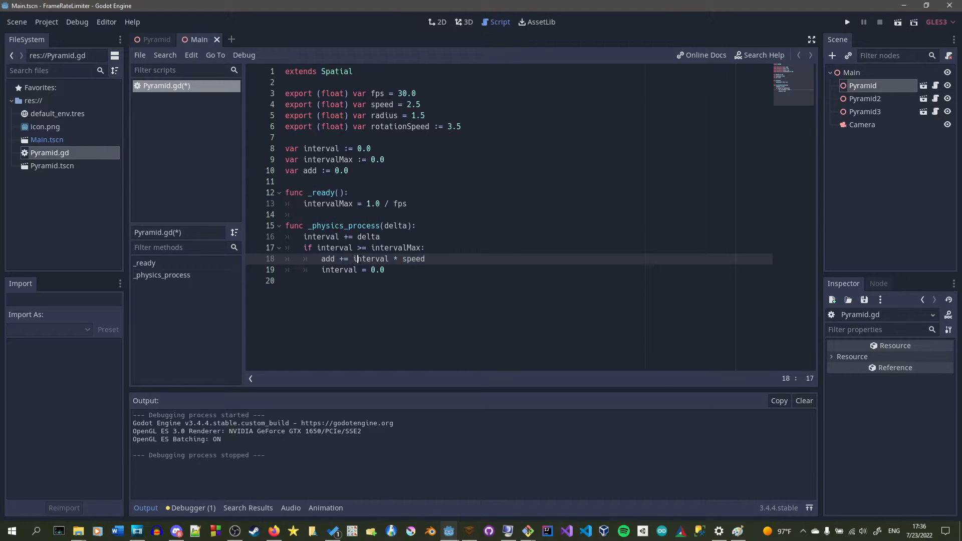
double_click(371, 259)
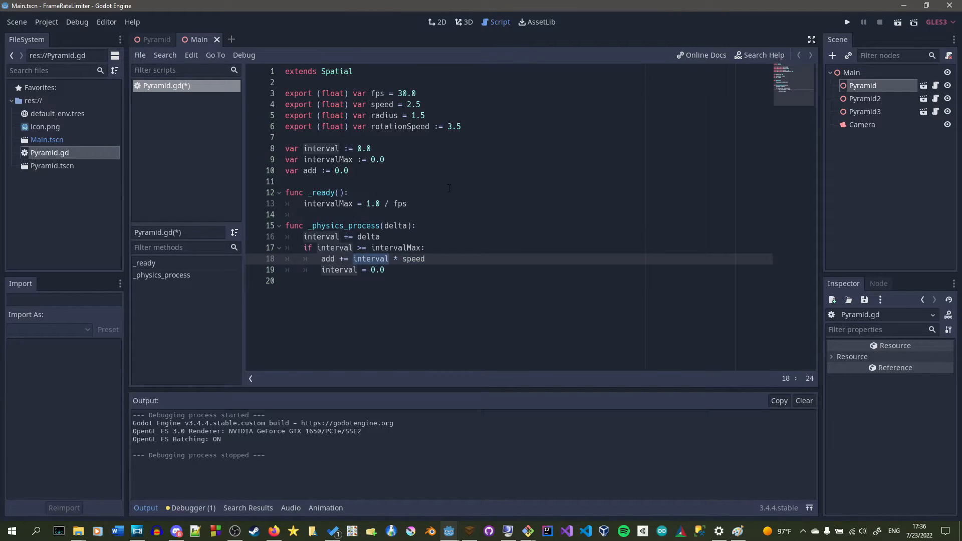
click(350, 93)
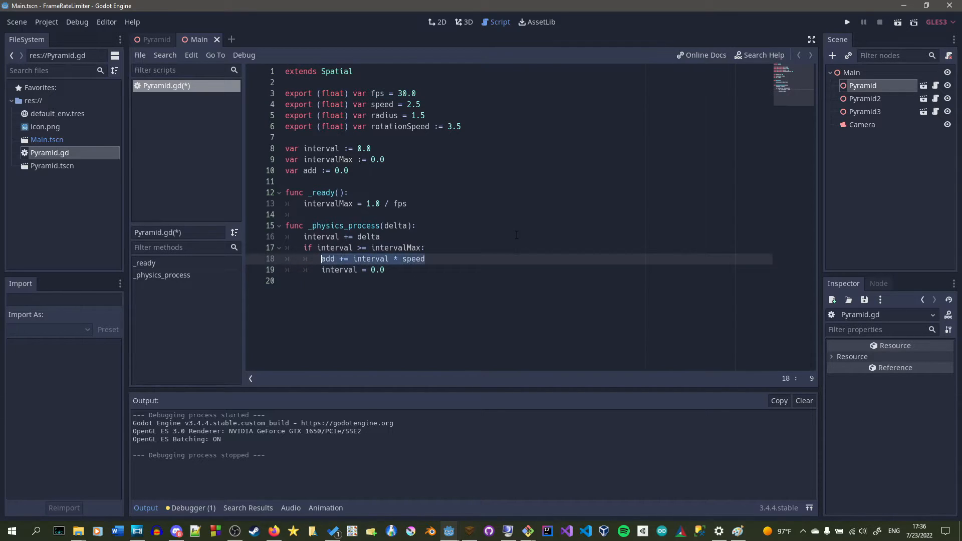
click(425, 258)
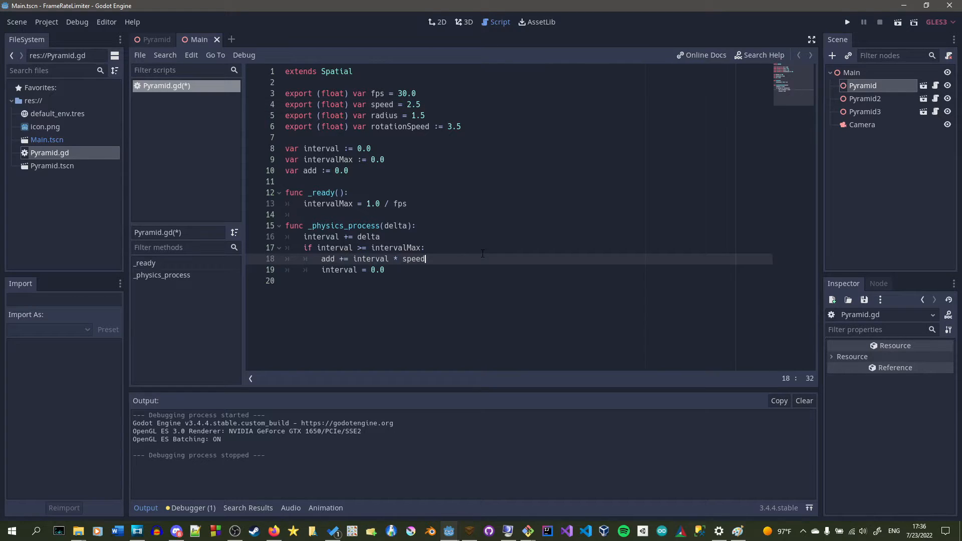
click(356, 258)
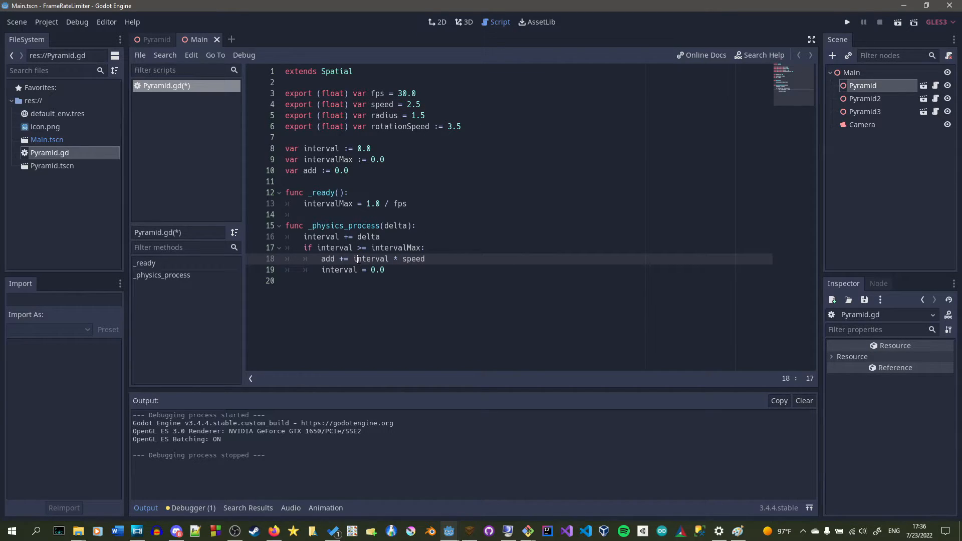
click(423, 259)
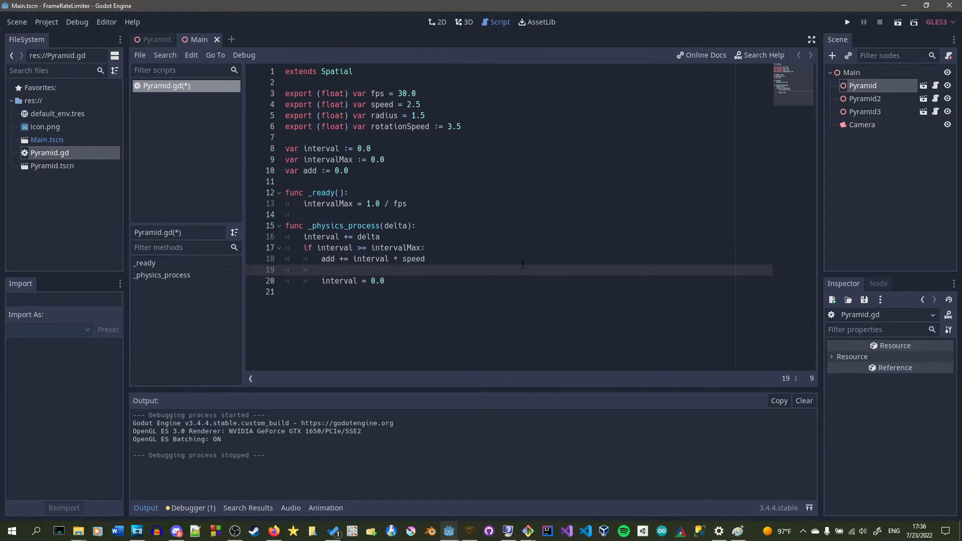
Begin the transform.origin.y assignment and declare origPos := Vector3()
text(transform.origin)
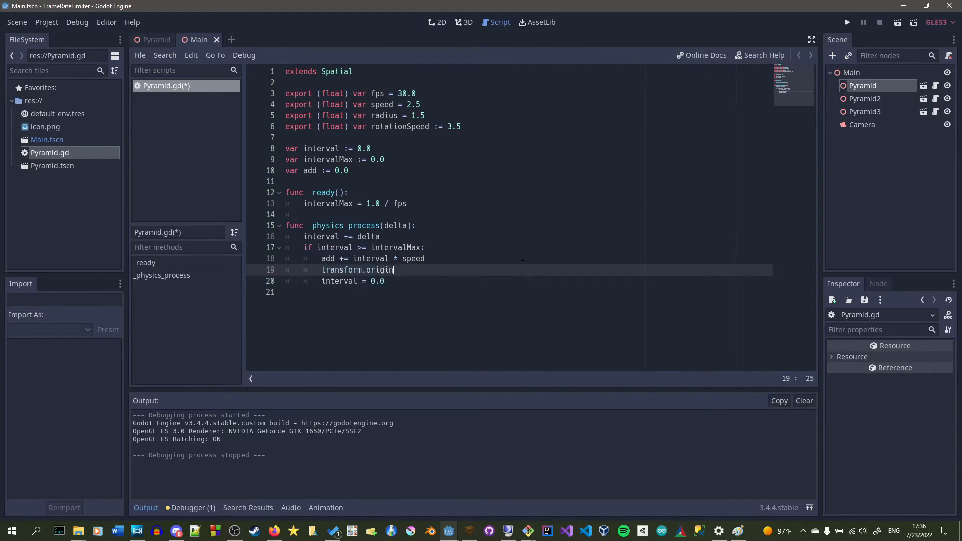
text(.y =)
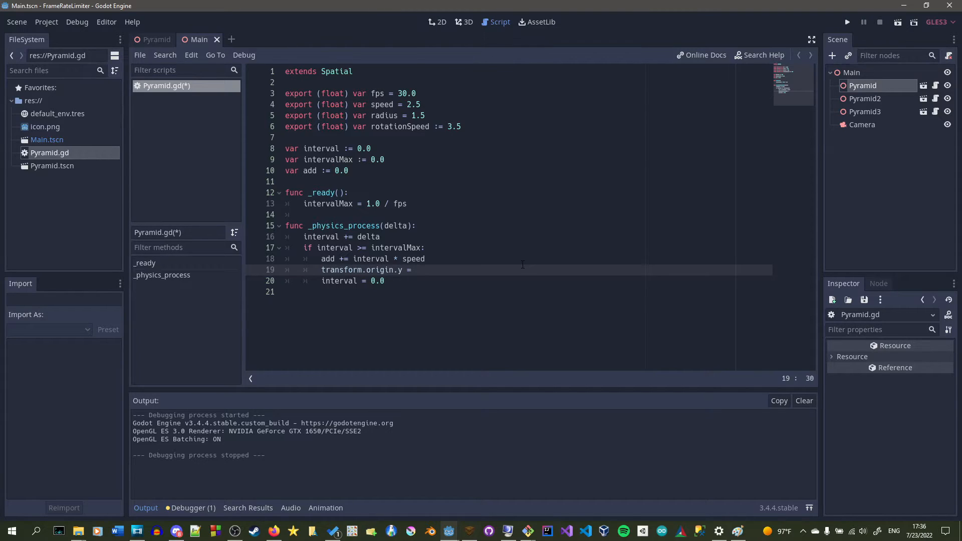
text(var orgi)
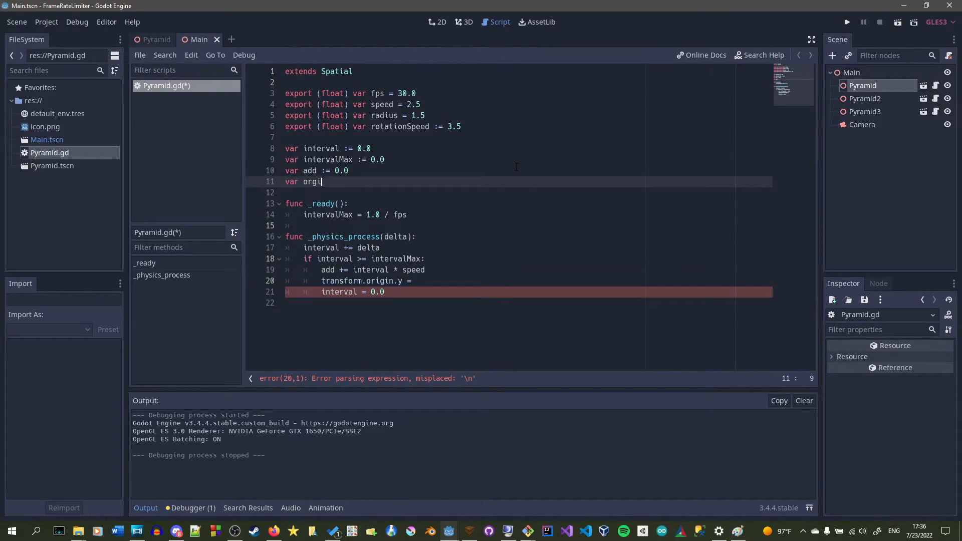
text(Pos := Vector3()
click(528, 281)
text( ori)
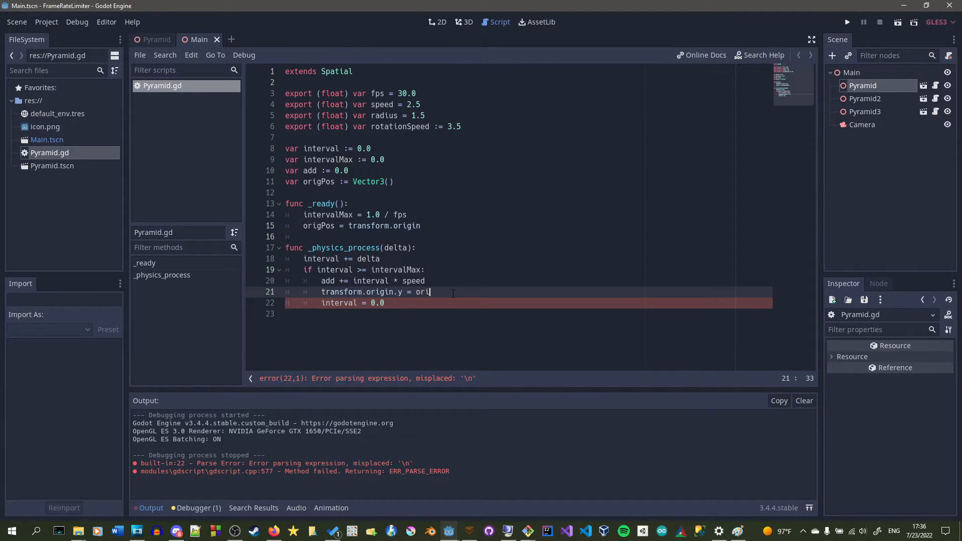
Finish line 21 as transform.origin.y = origPos.y + sin(add) * radius
text(gPos.y)
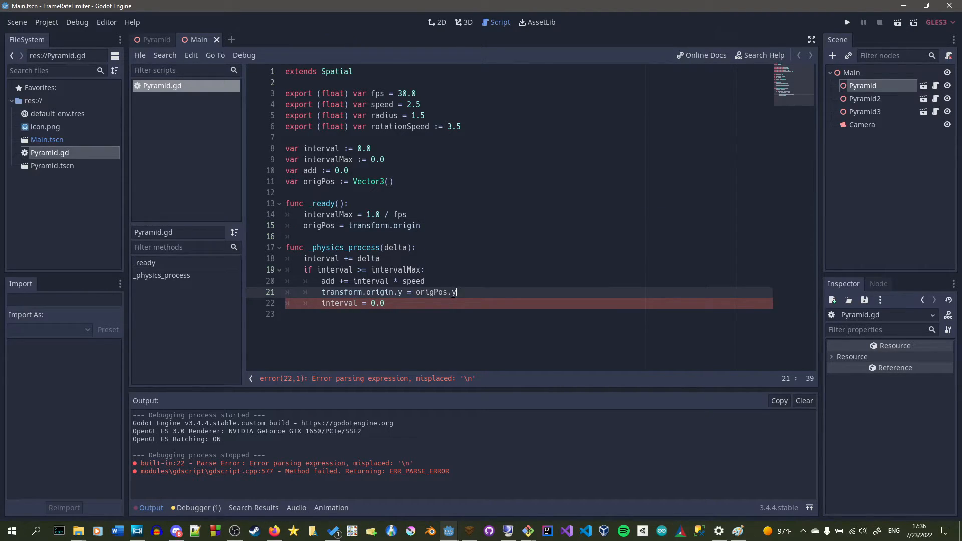
text(+ sin()
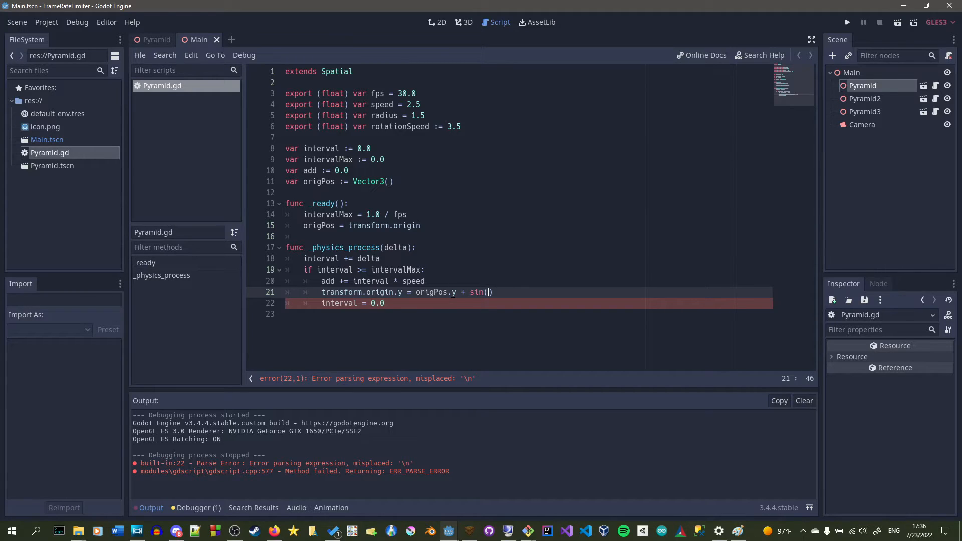
text(add) *)
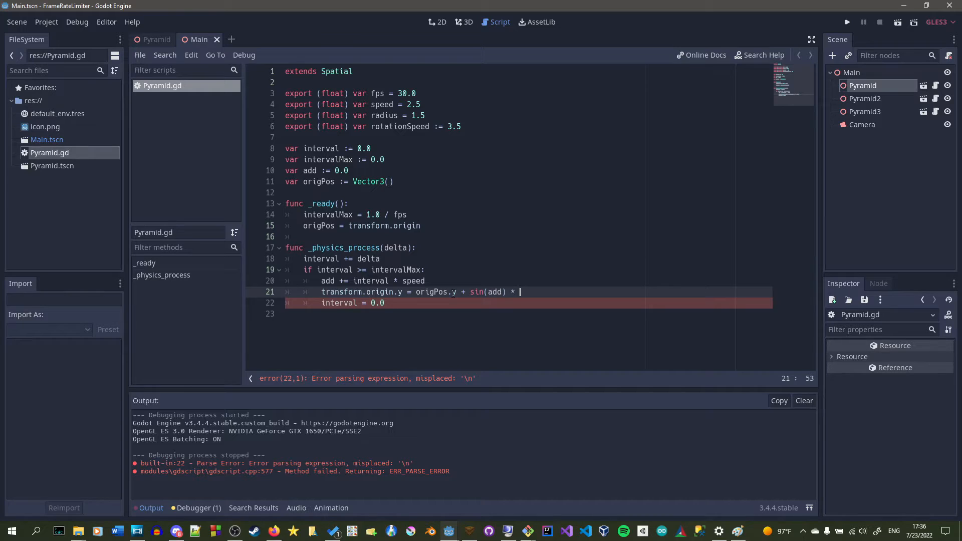
text(radius)
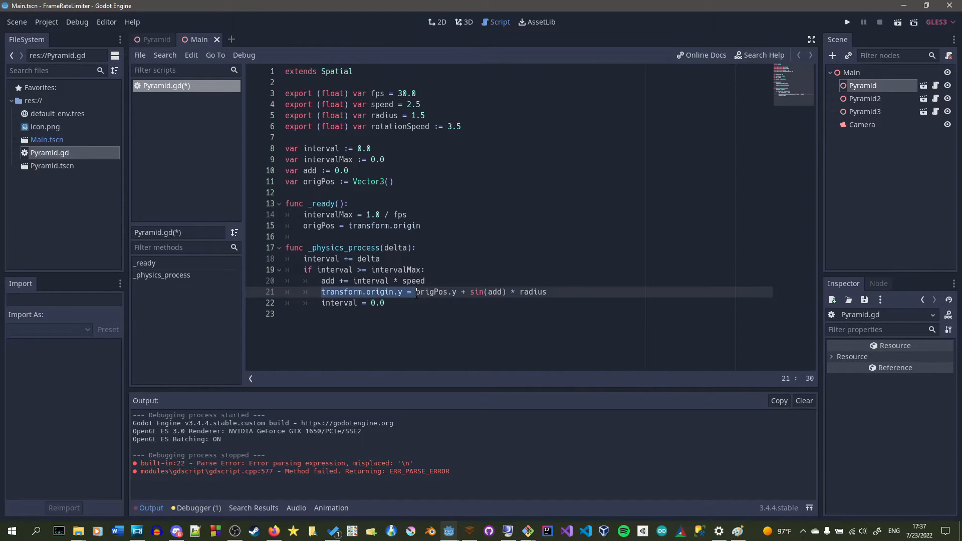
click(403, 292)
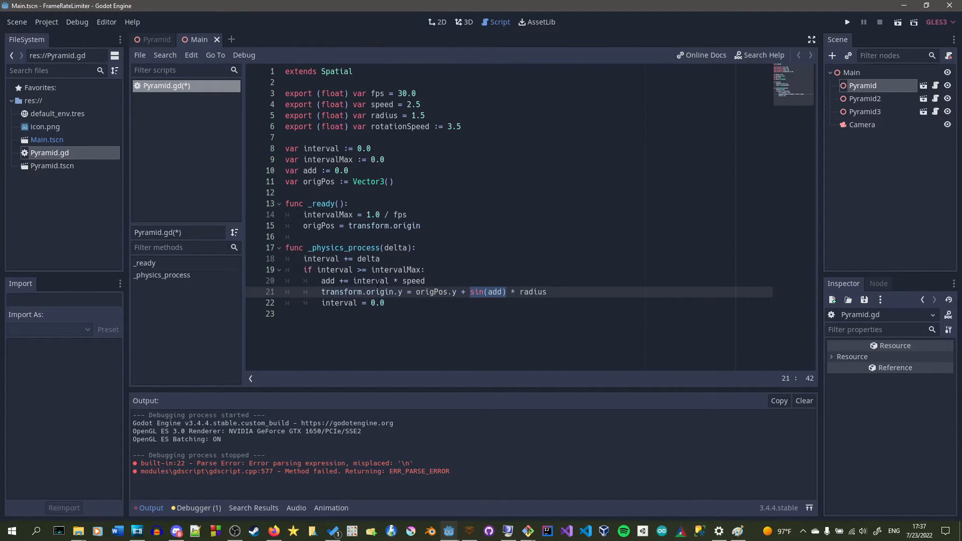
click(328, 281)
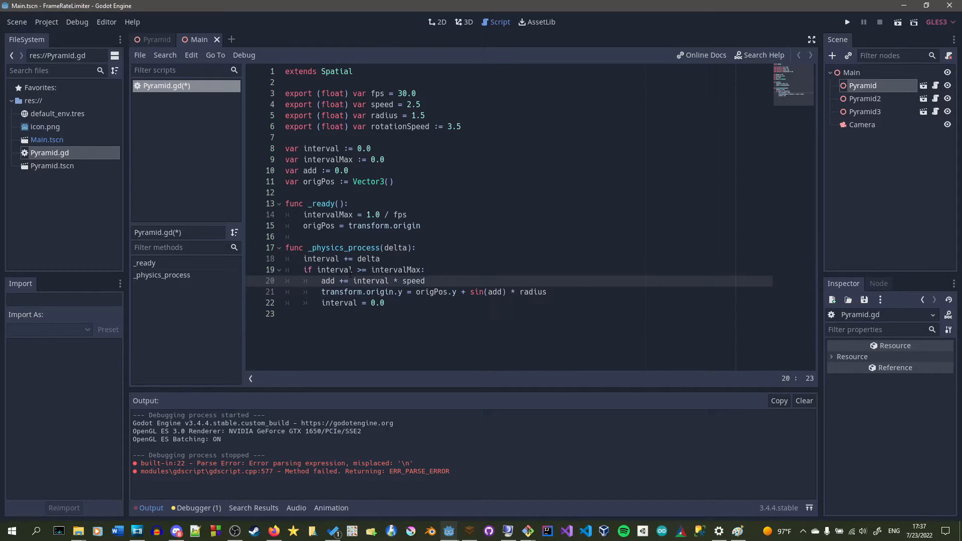
double_click(488, 291)
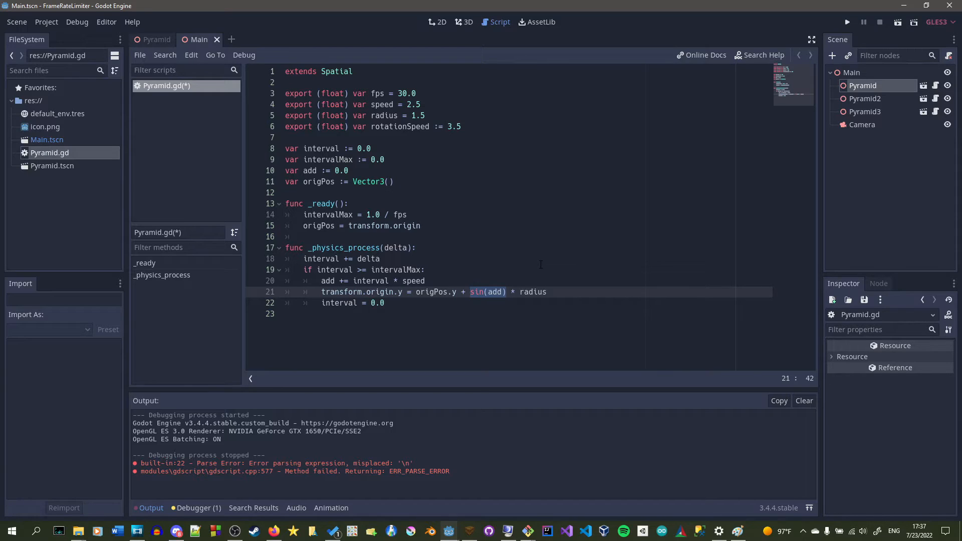
mouse_move(556, 295)
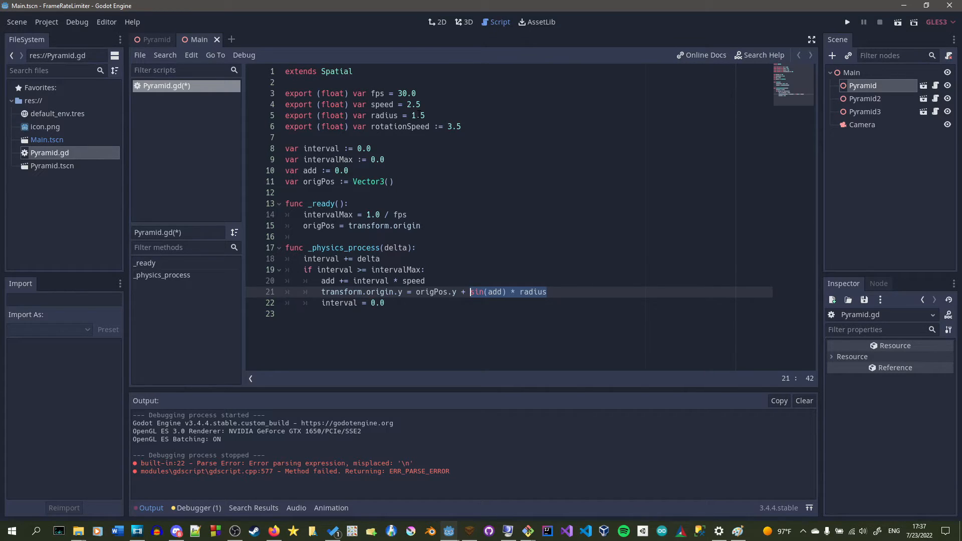
mouse_move(642, 103)
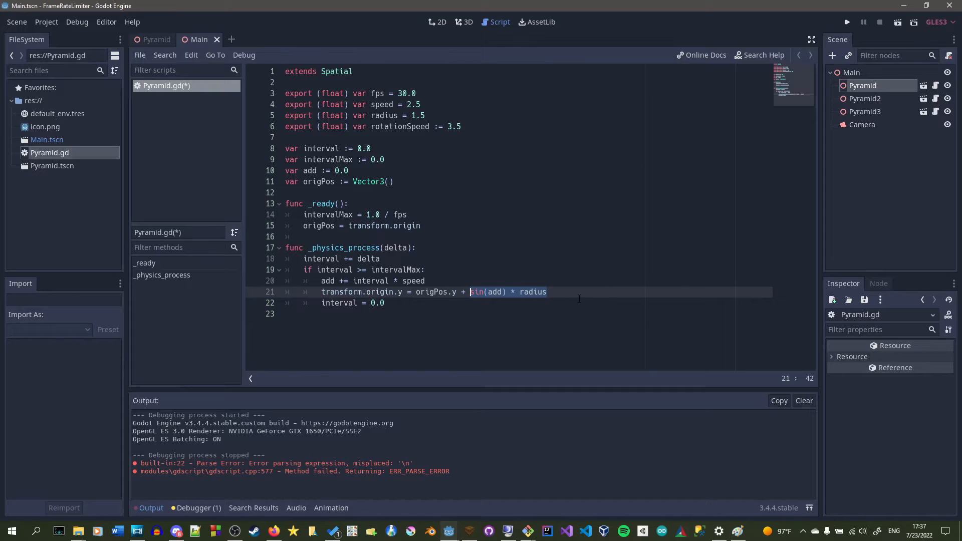
click(497, 292)
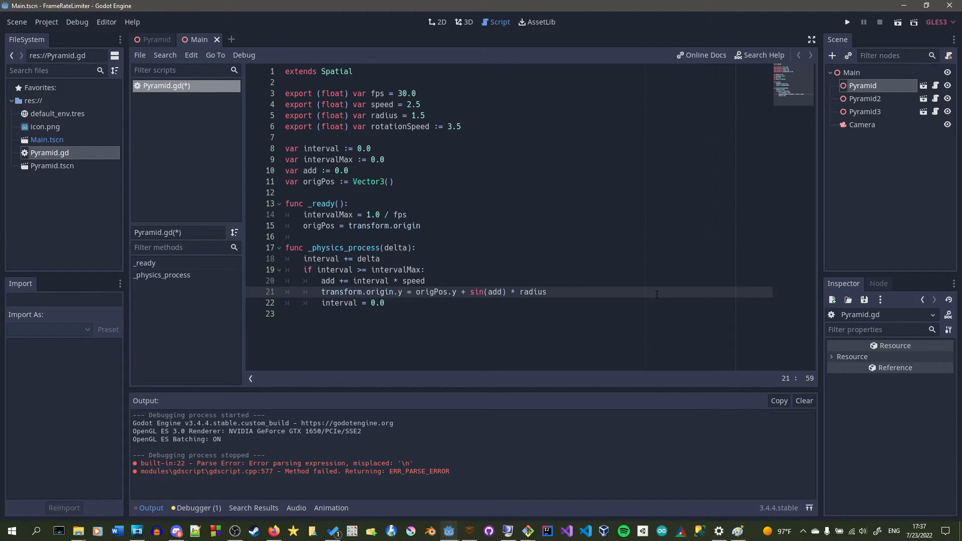
Add rotate_y(interval * rotationSpeed) below the sine position line
text(rotate_y()
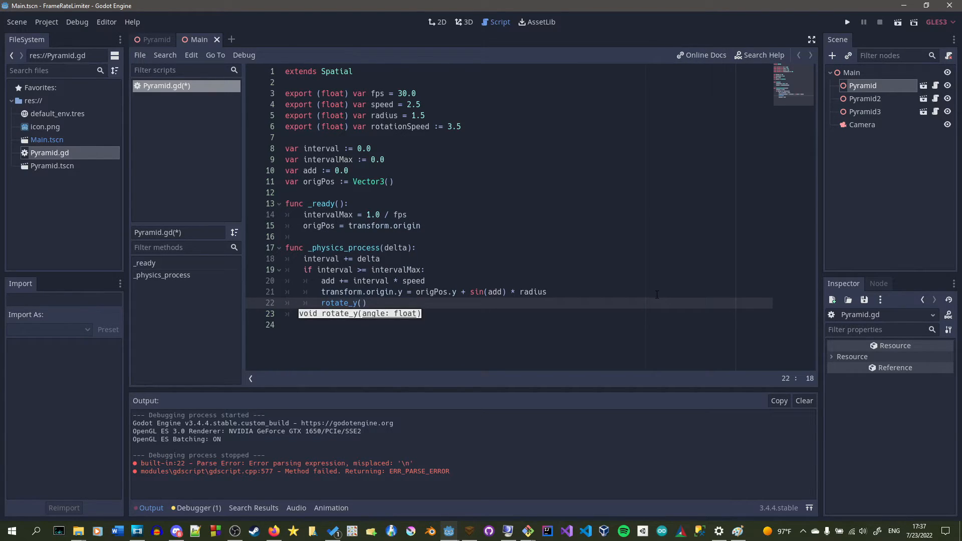
text(interval * rotationSpeed)
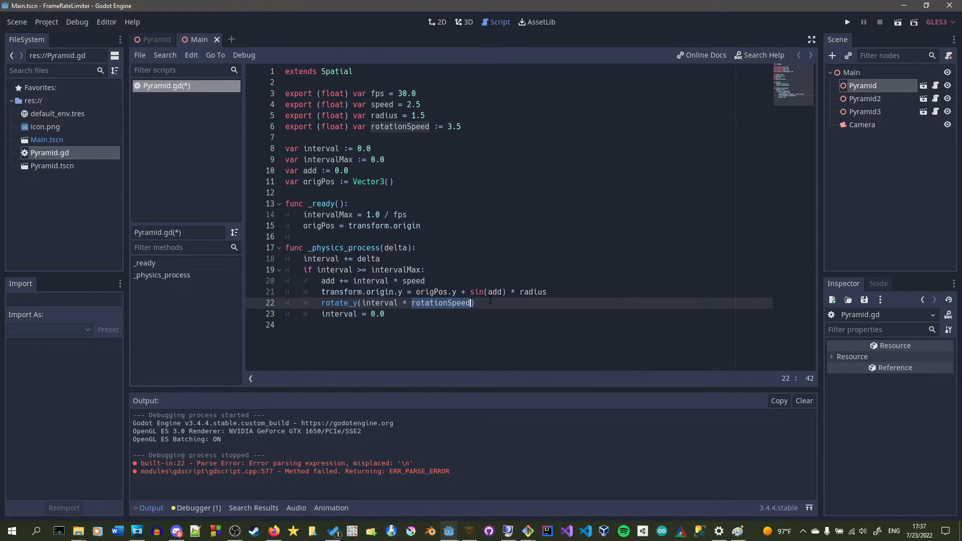
click(497, 291)
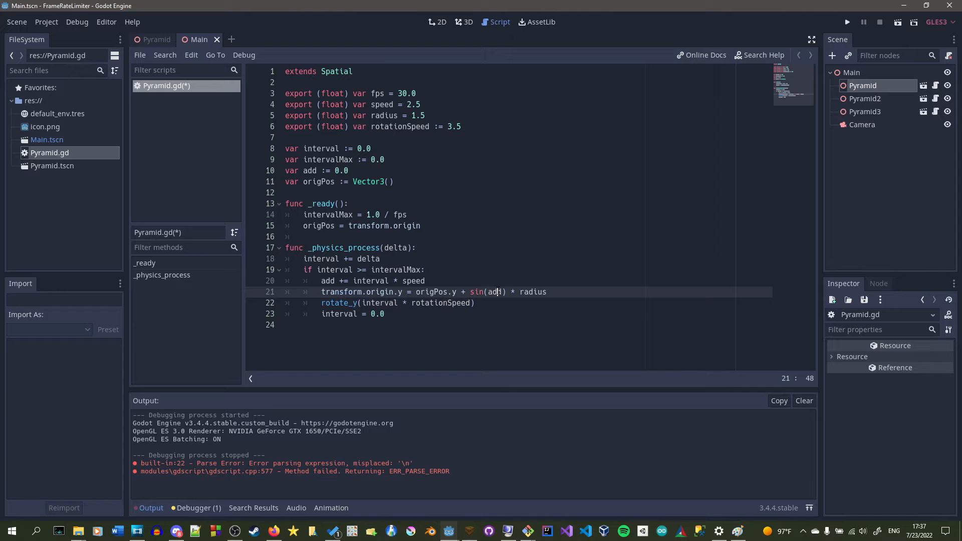
double_click(369, 281)
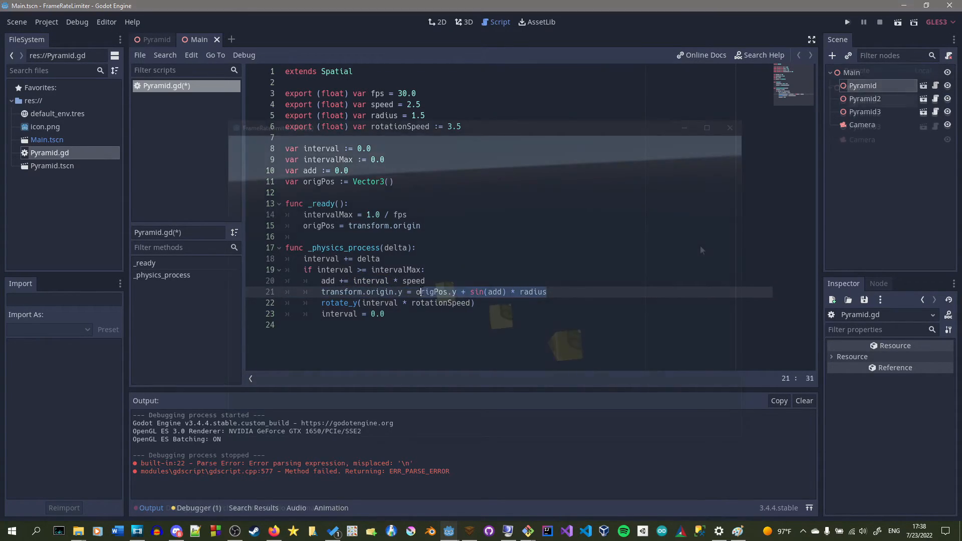
Set Fps to 10, 30 and 50 on Pyramid, Pyramid2 and Pyramid3, then run the scene
click(846, 22)
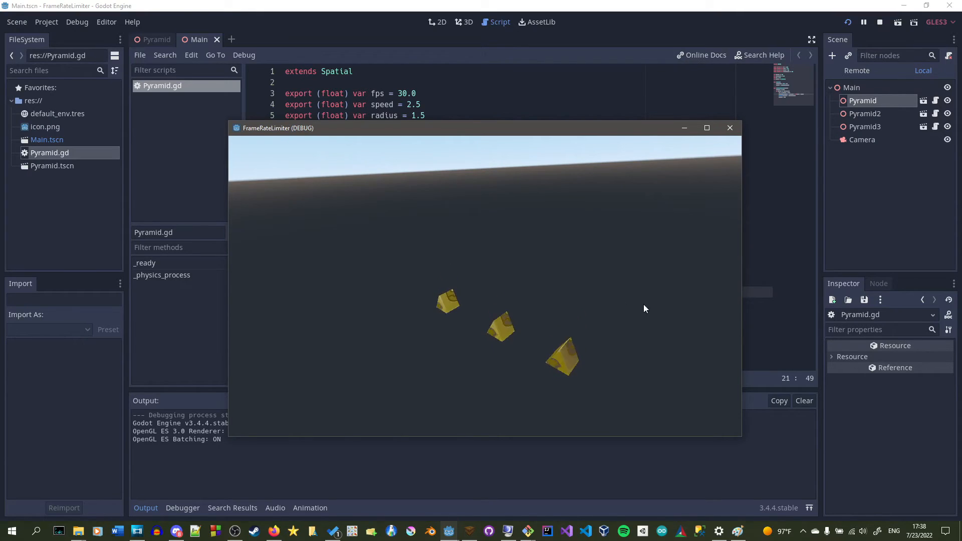
click(730, 128)
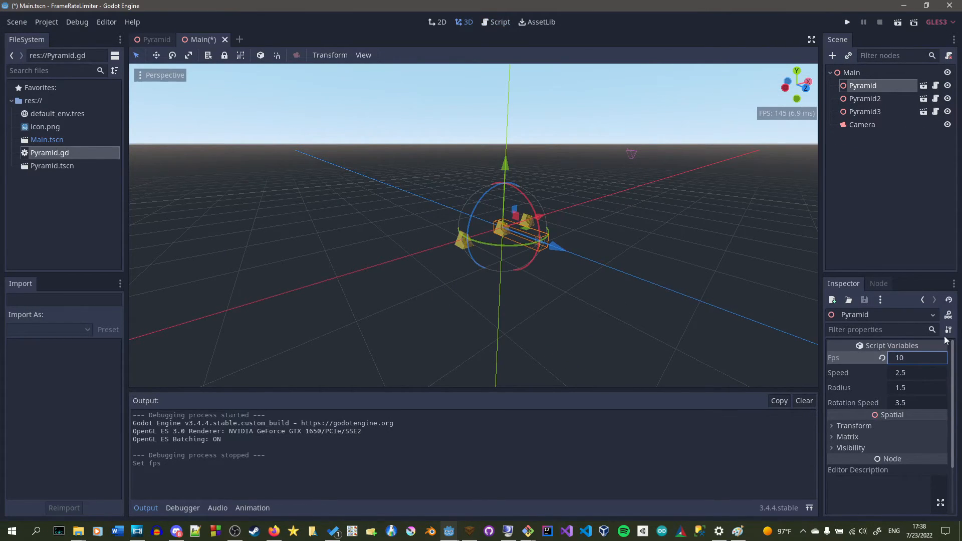
click(865, 98)
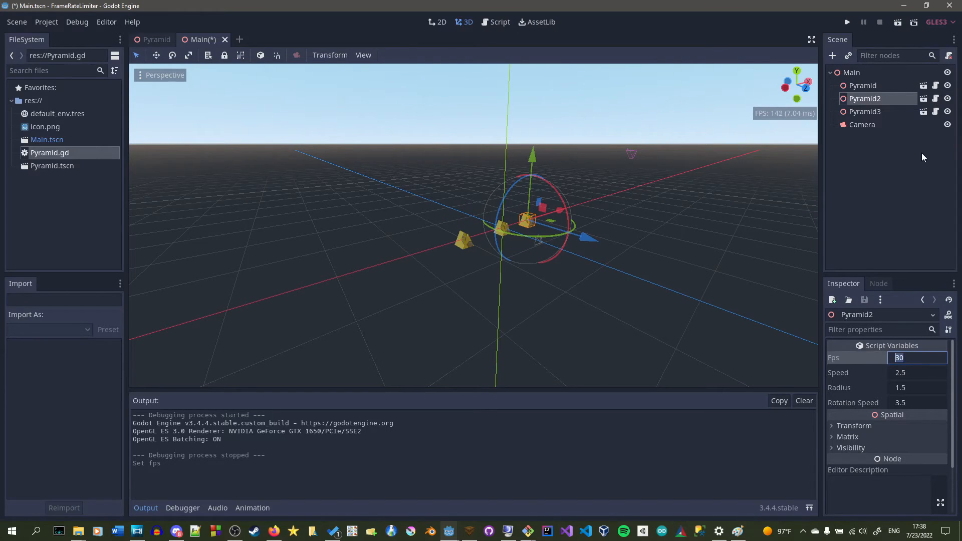
click(866, 112)
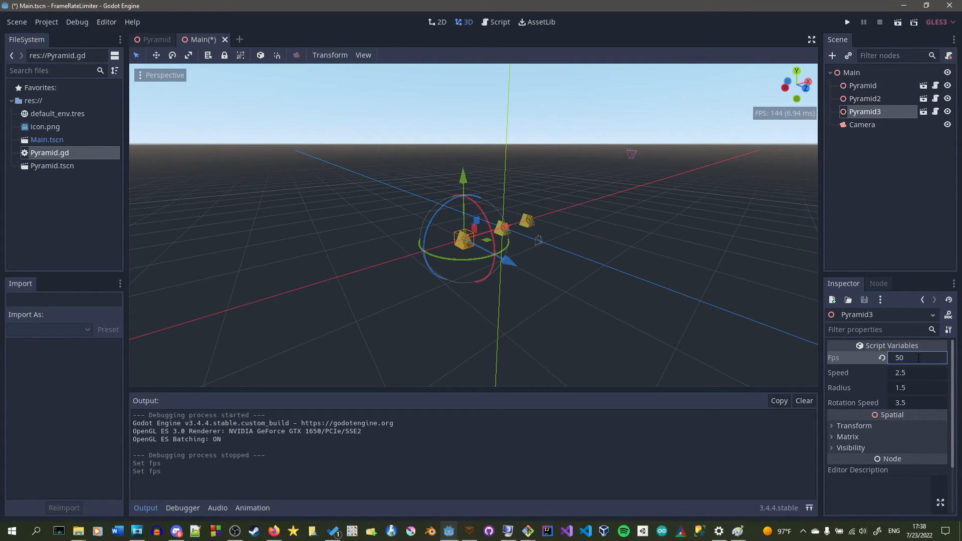
click(846, 22)
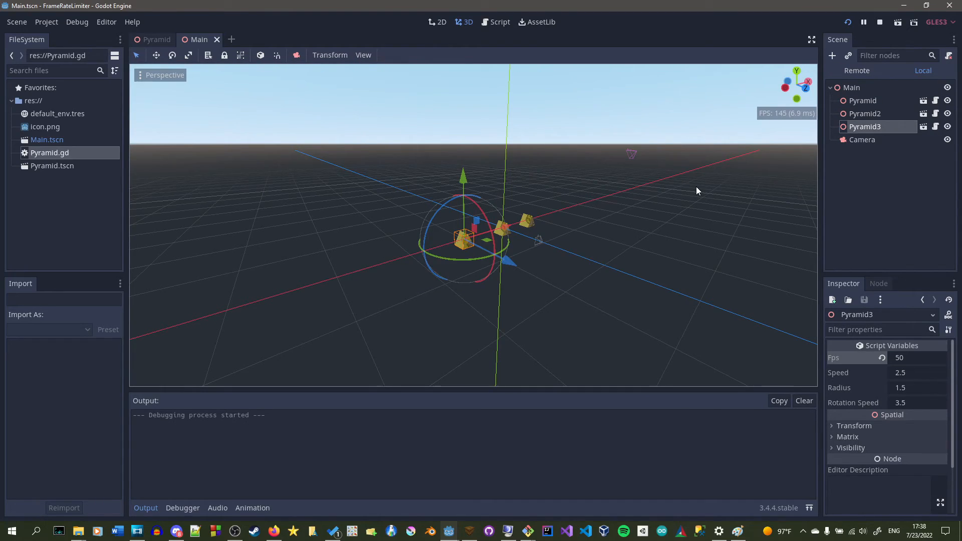
Watch the bobbing, spinning pyramids, then close the game window
click(847, 22)
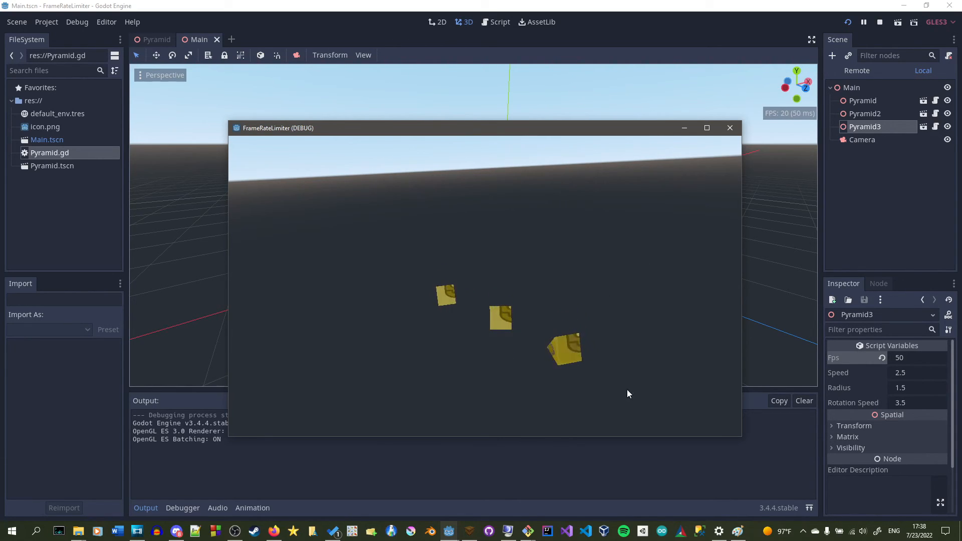
mouse_move(729, 127)
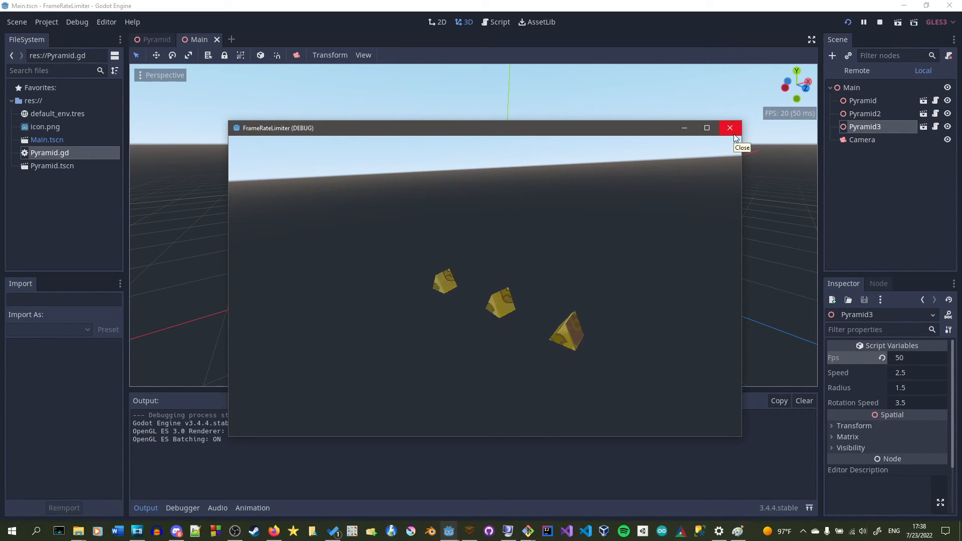
mouse_move(713, 145)
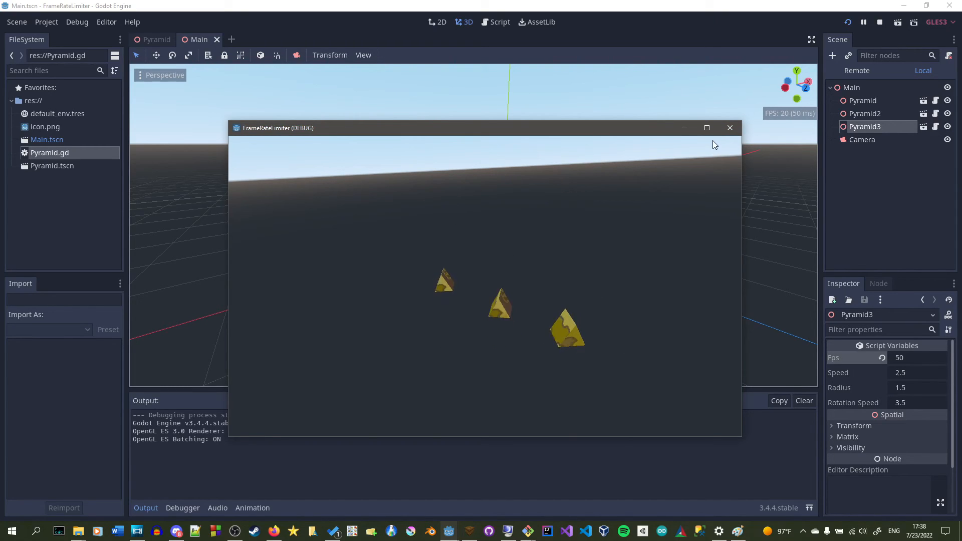
click(729, 128)
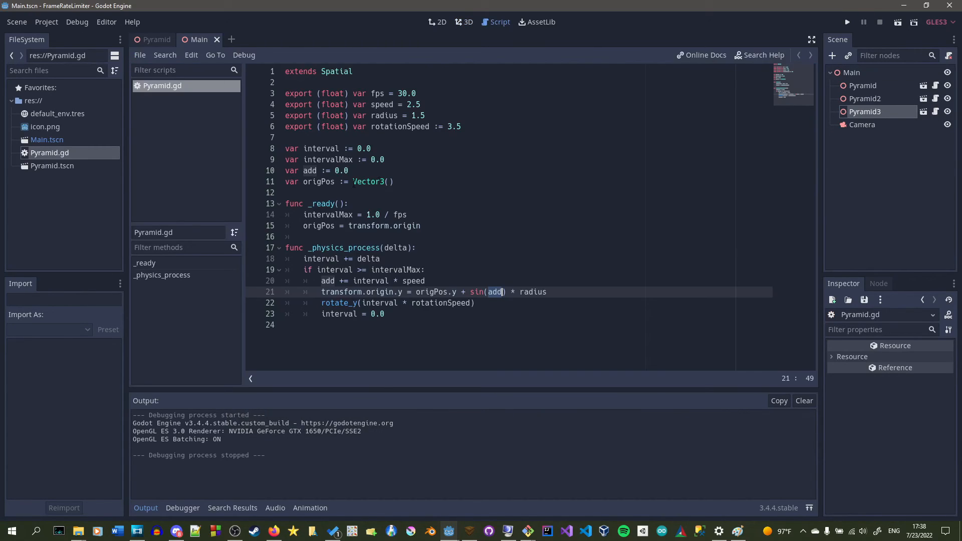
mouse_move(469, 205)
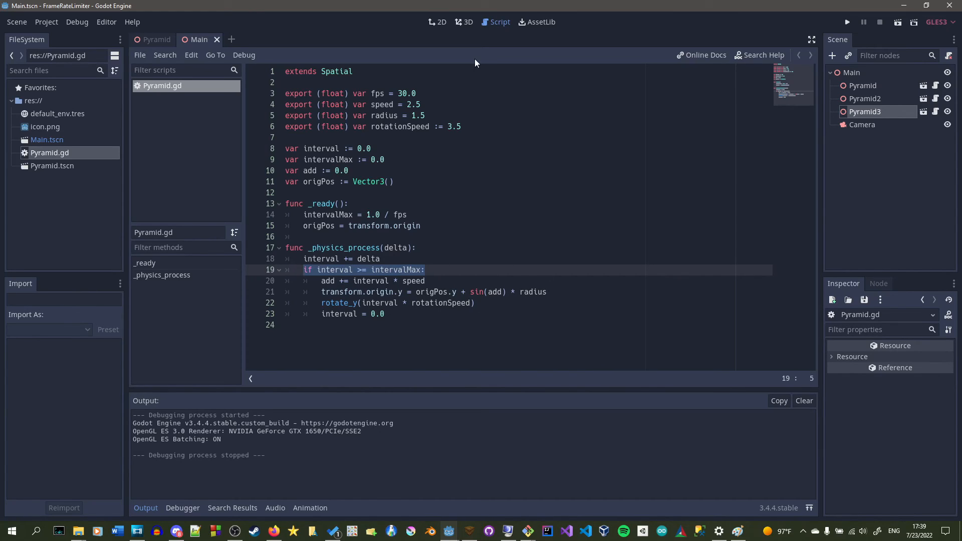
click(418, 94)
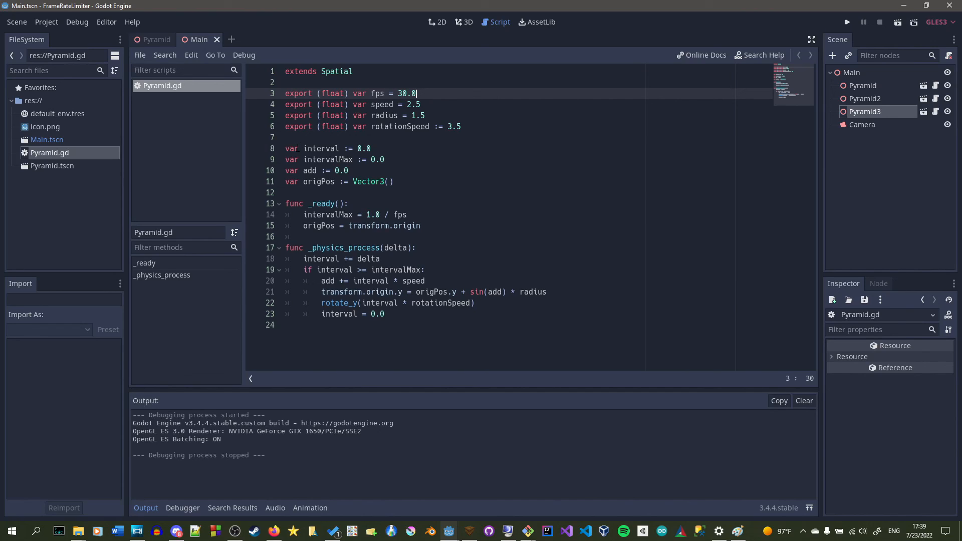
double_click(334, 270)
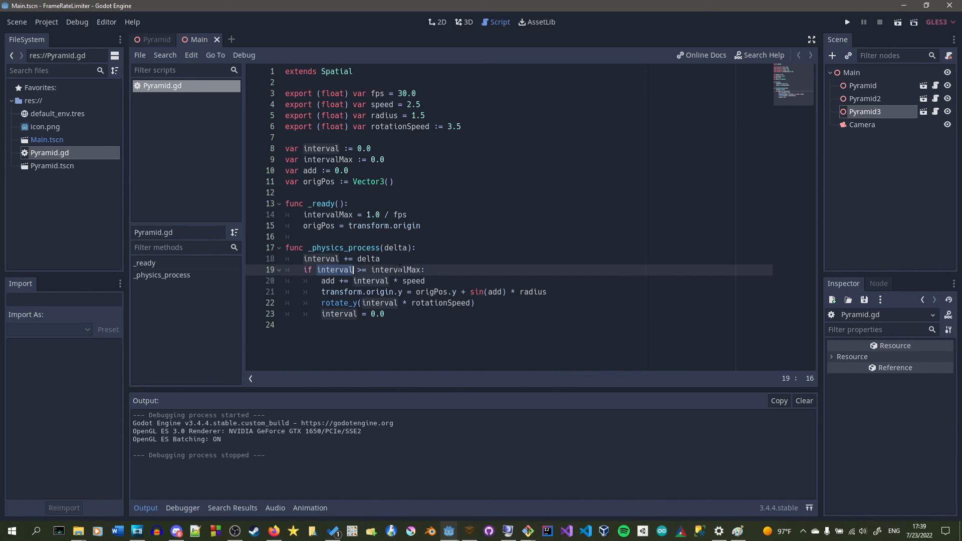